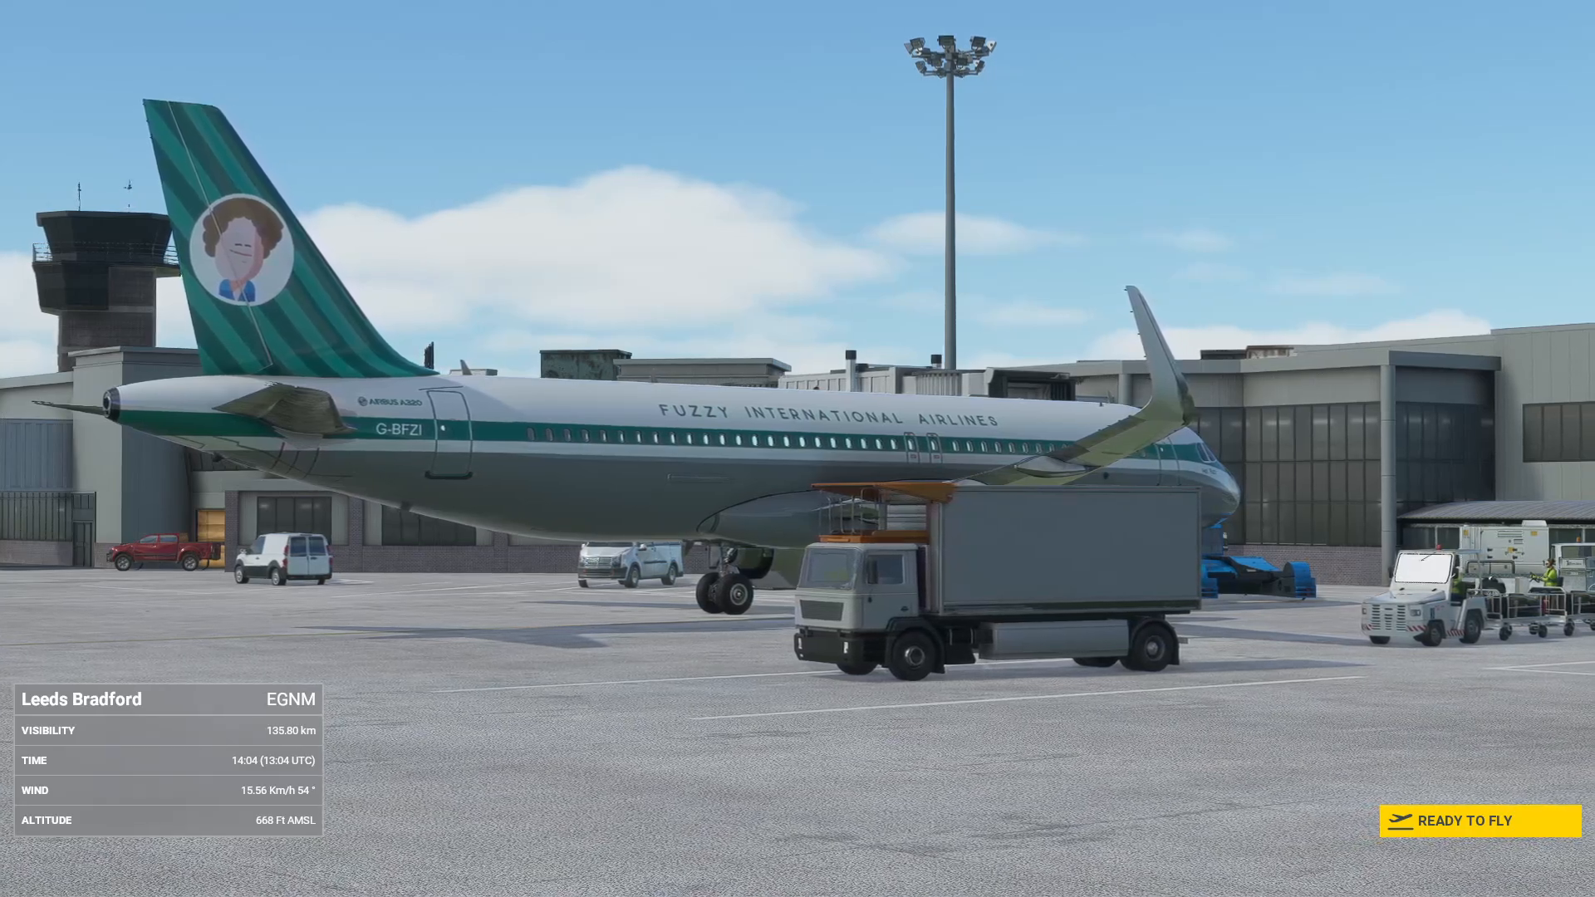
# Switch from the A320 at Leeds Bradford to the desktop with Axis and Ohs
pyautogui.press('alt+tab')
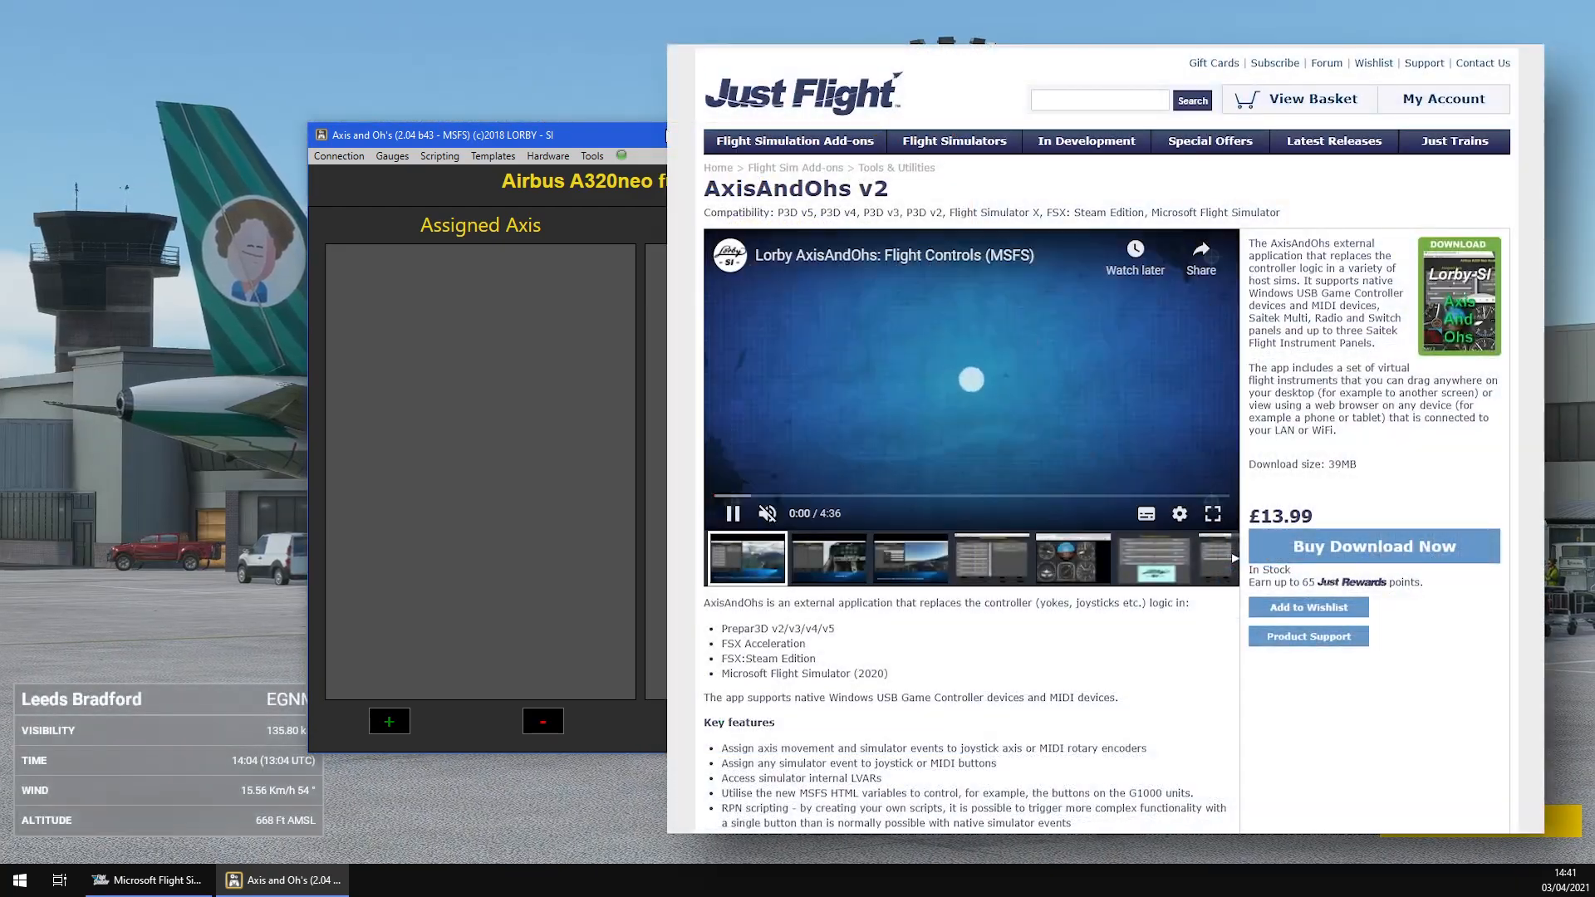
# Play the AxisAndOhs v2 product video and scroll down through the Just Flight page
pyautogui.click(733, 514)
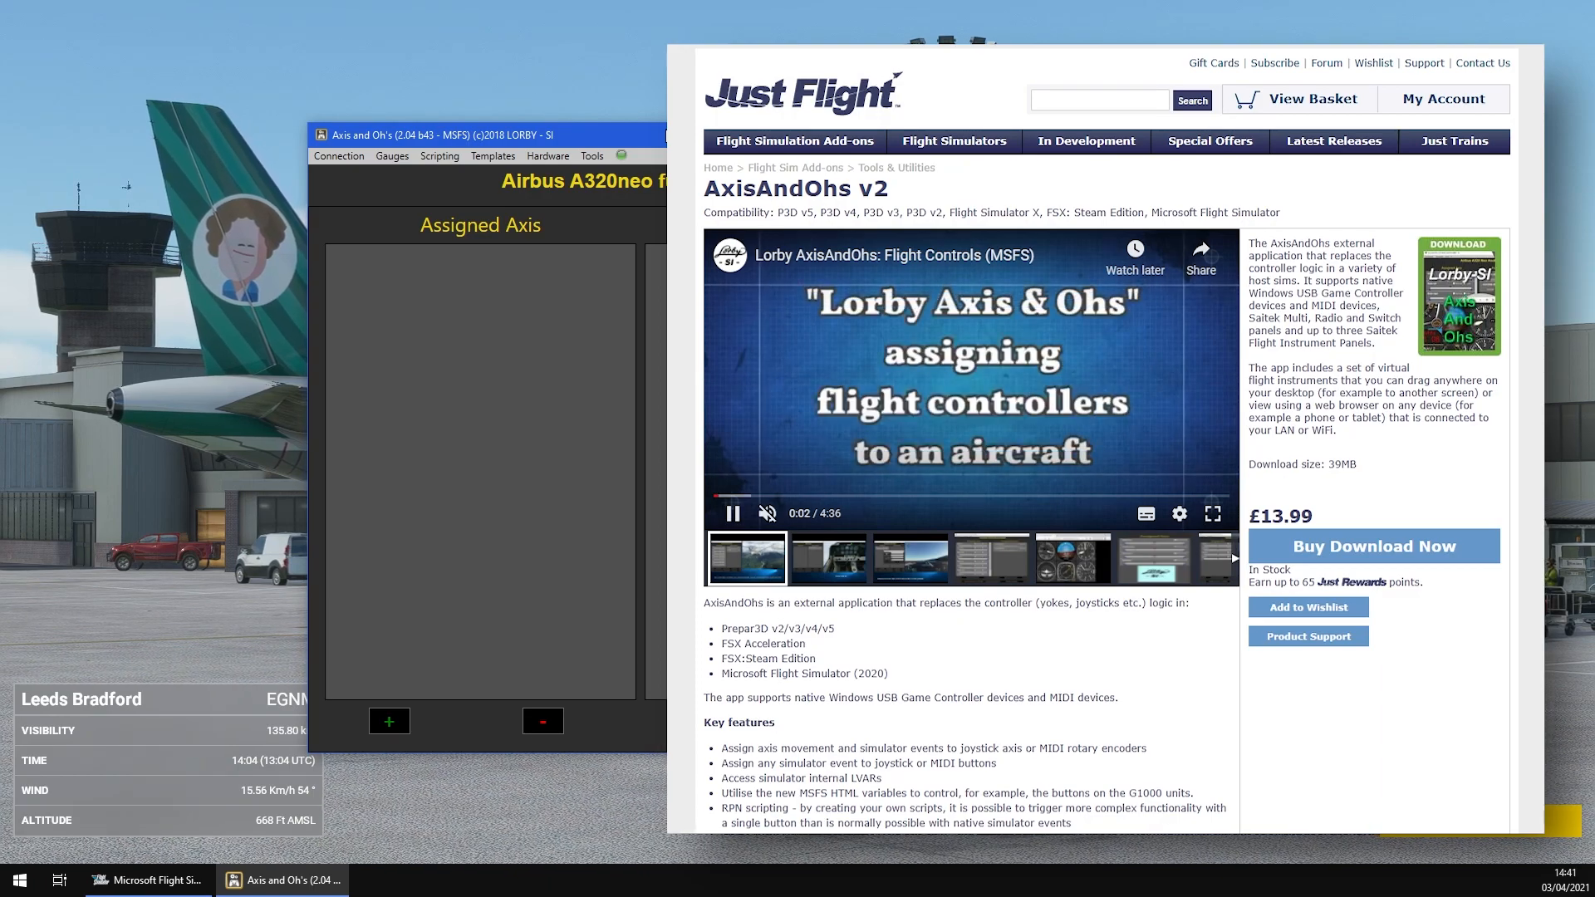
pyautogui.scroll(-3)
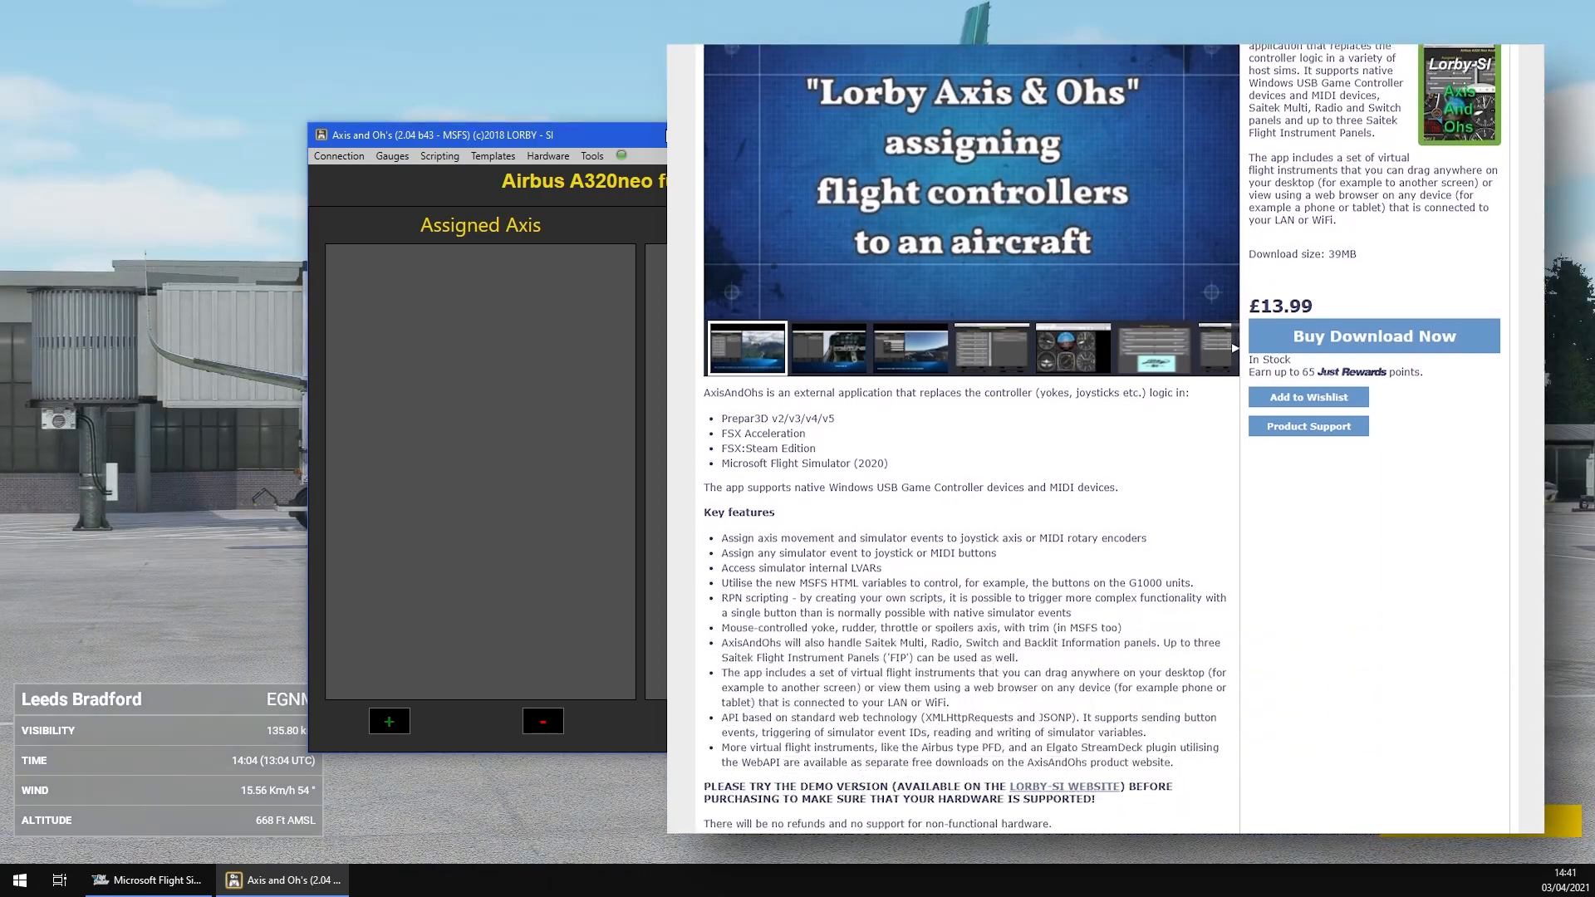
pyautogui.scroll(-3)
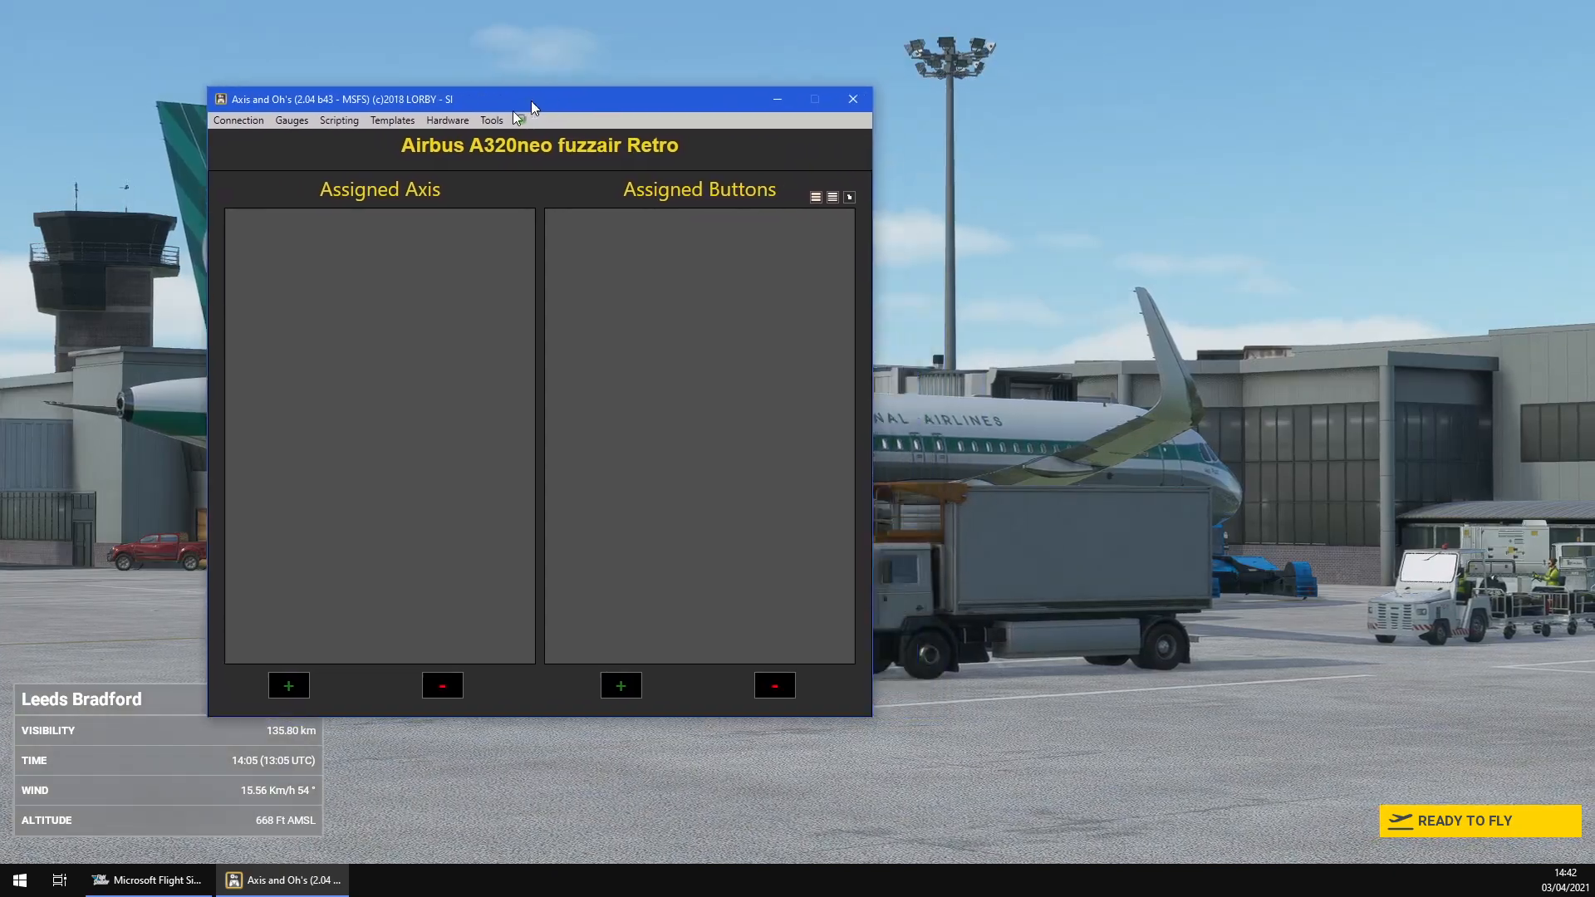
# Move the Axis and Ohs window and start importing scripts from a file
pyautogui.moveTo(530, 98); pyautogui.dragTo(544, 113)
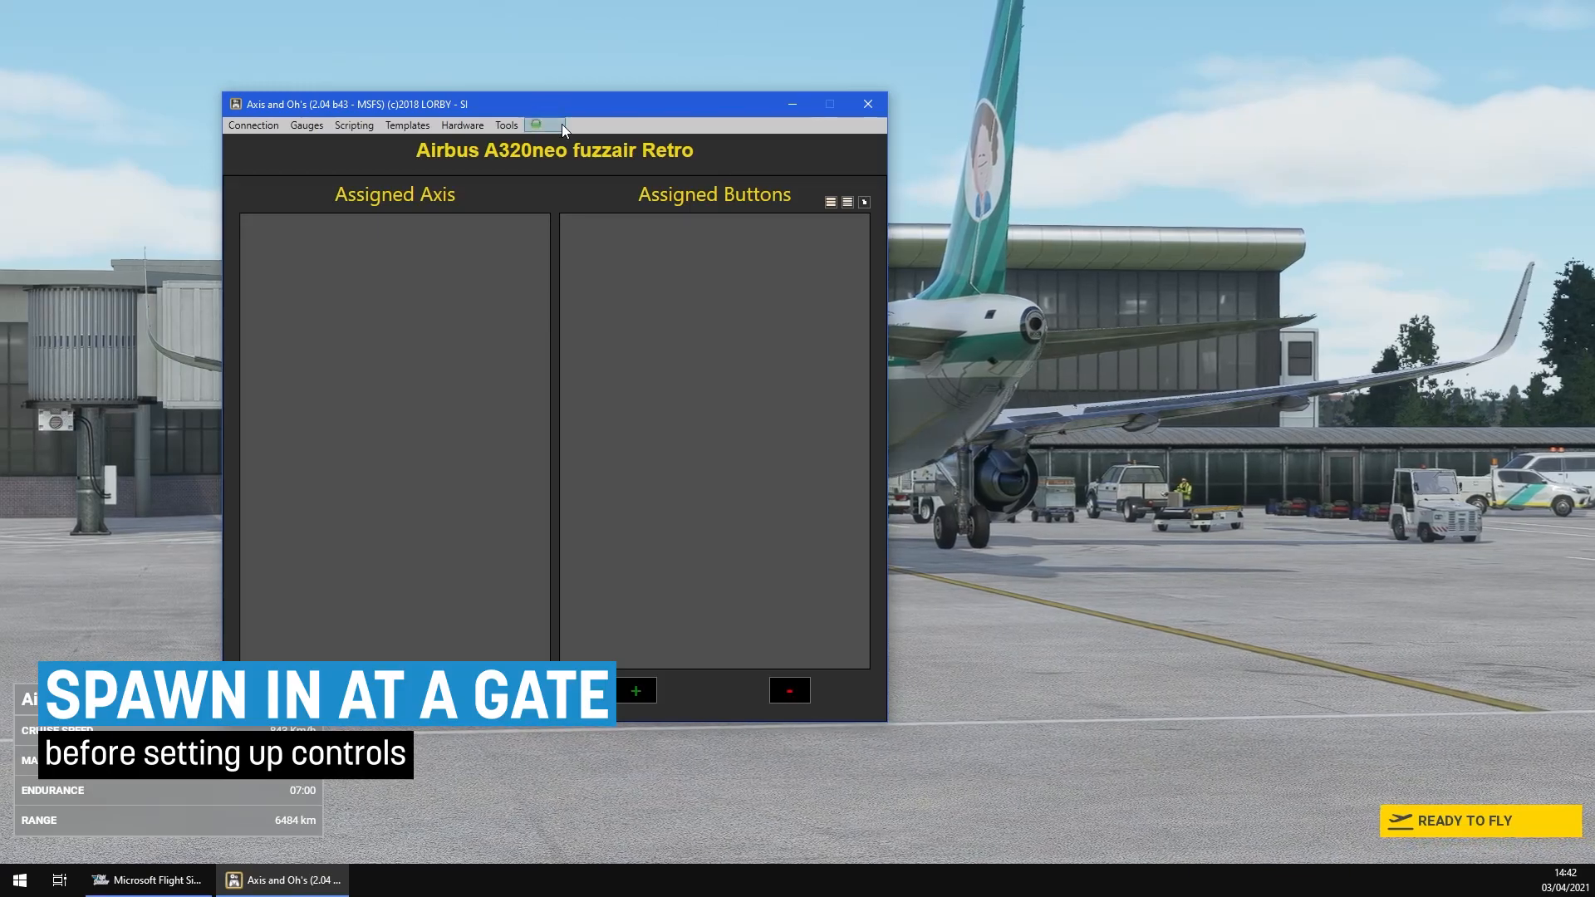
pyautogui.click(353, 125)
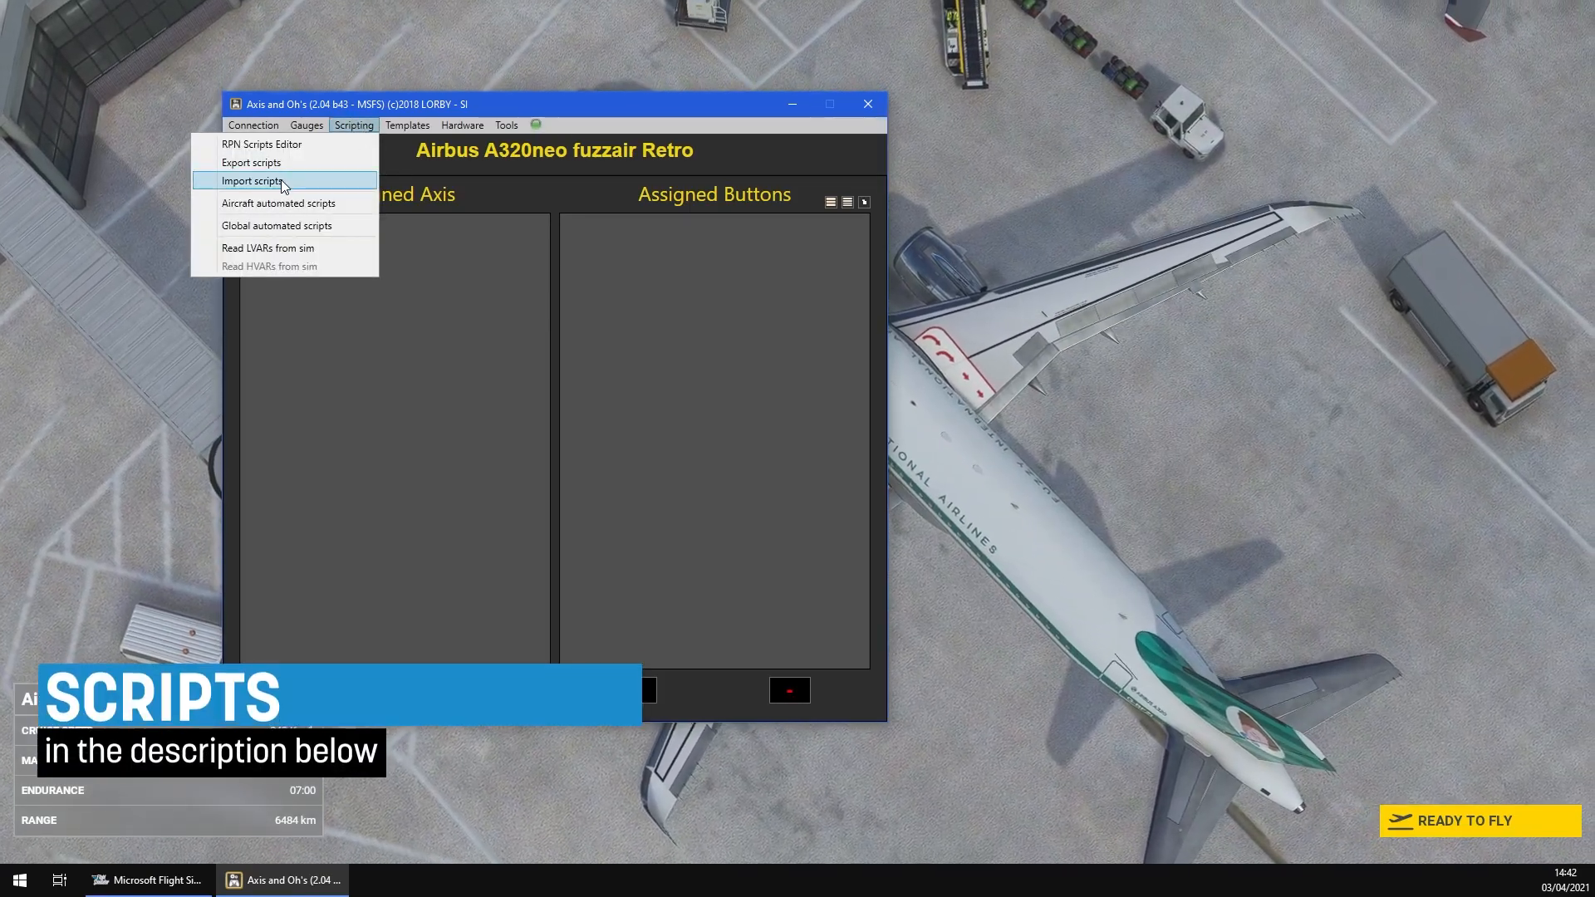
pyautogui.click(258, 181)
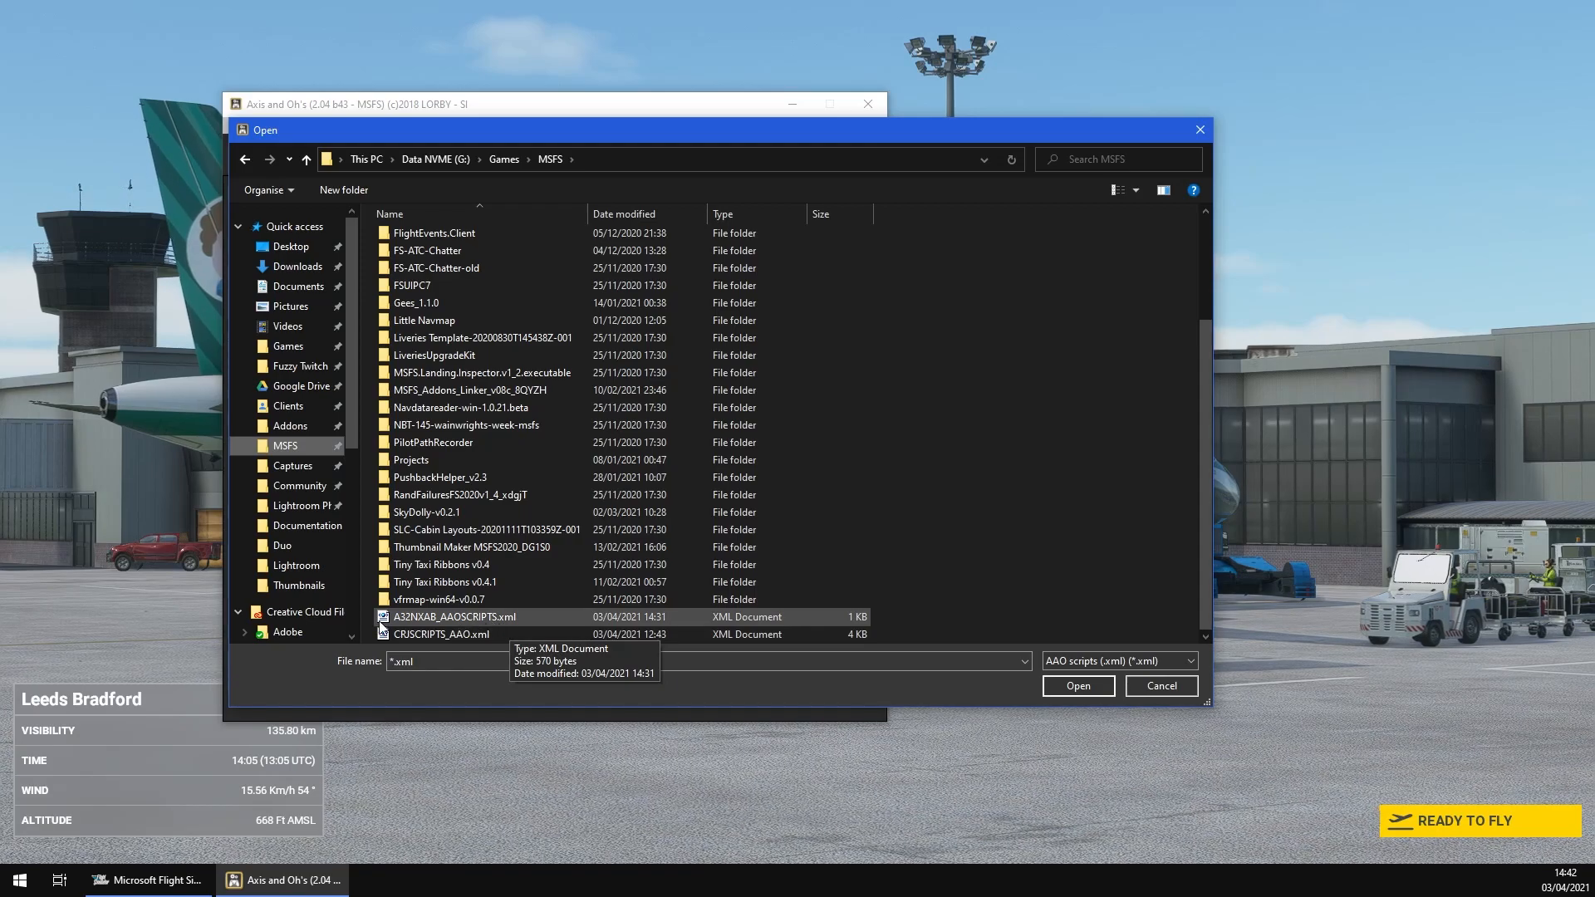
# Load A32NXAB_AAOSCRIPTS.xml and select the A32NX script group for import
pyautogui.click(453, 617)
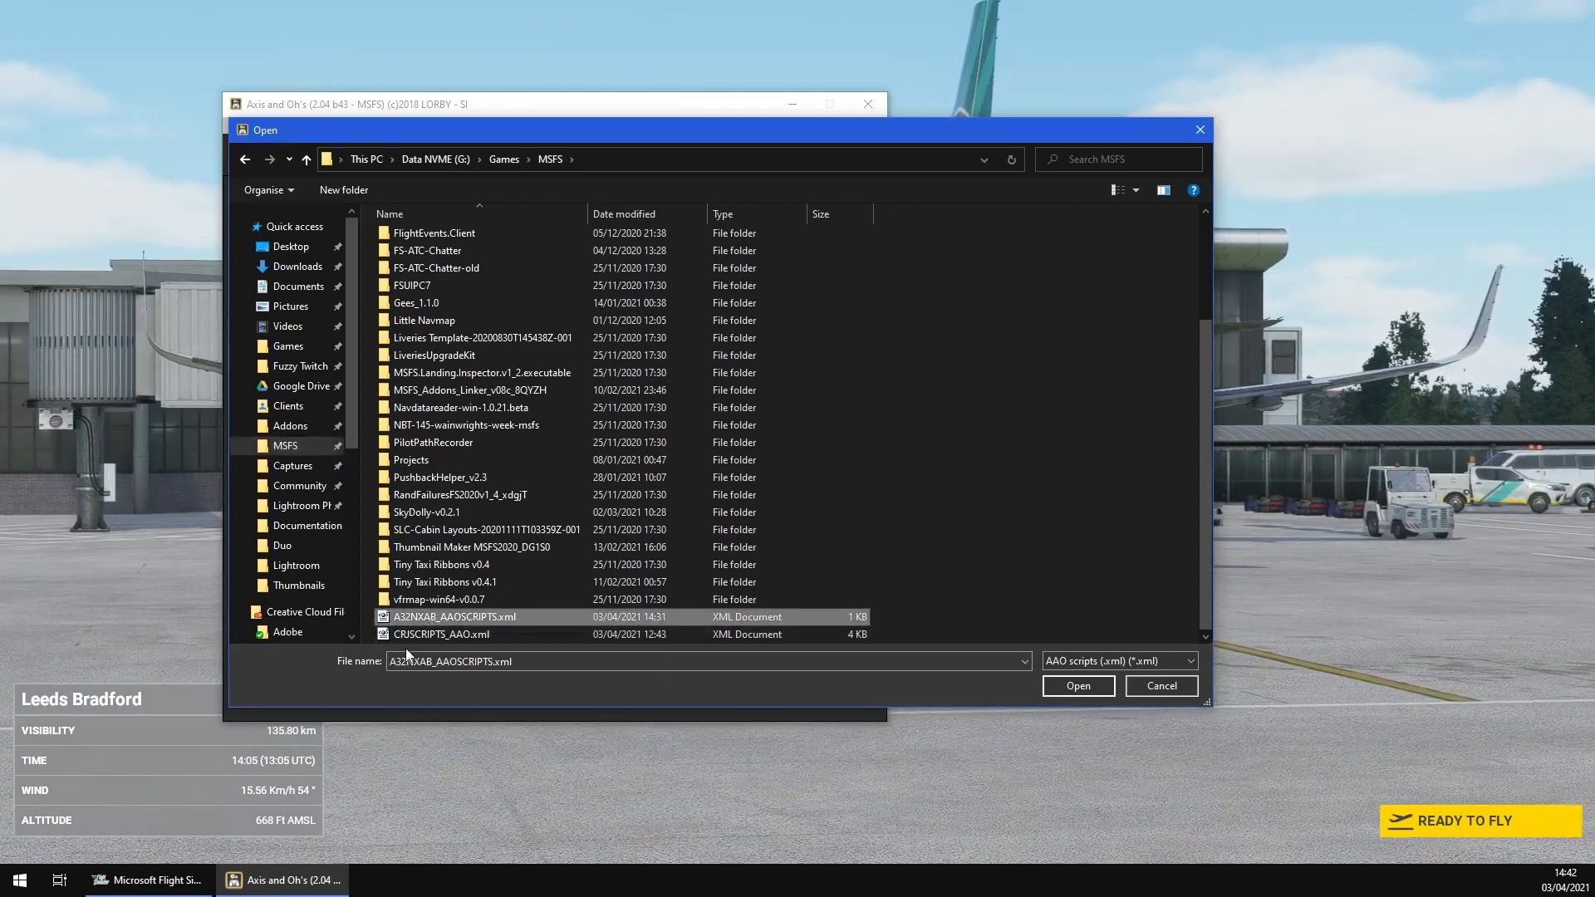
pyautogui.moveTo(433, 624)
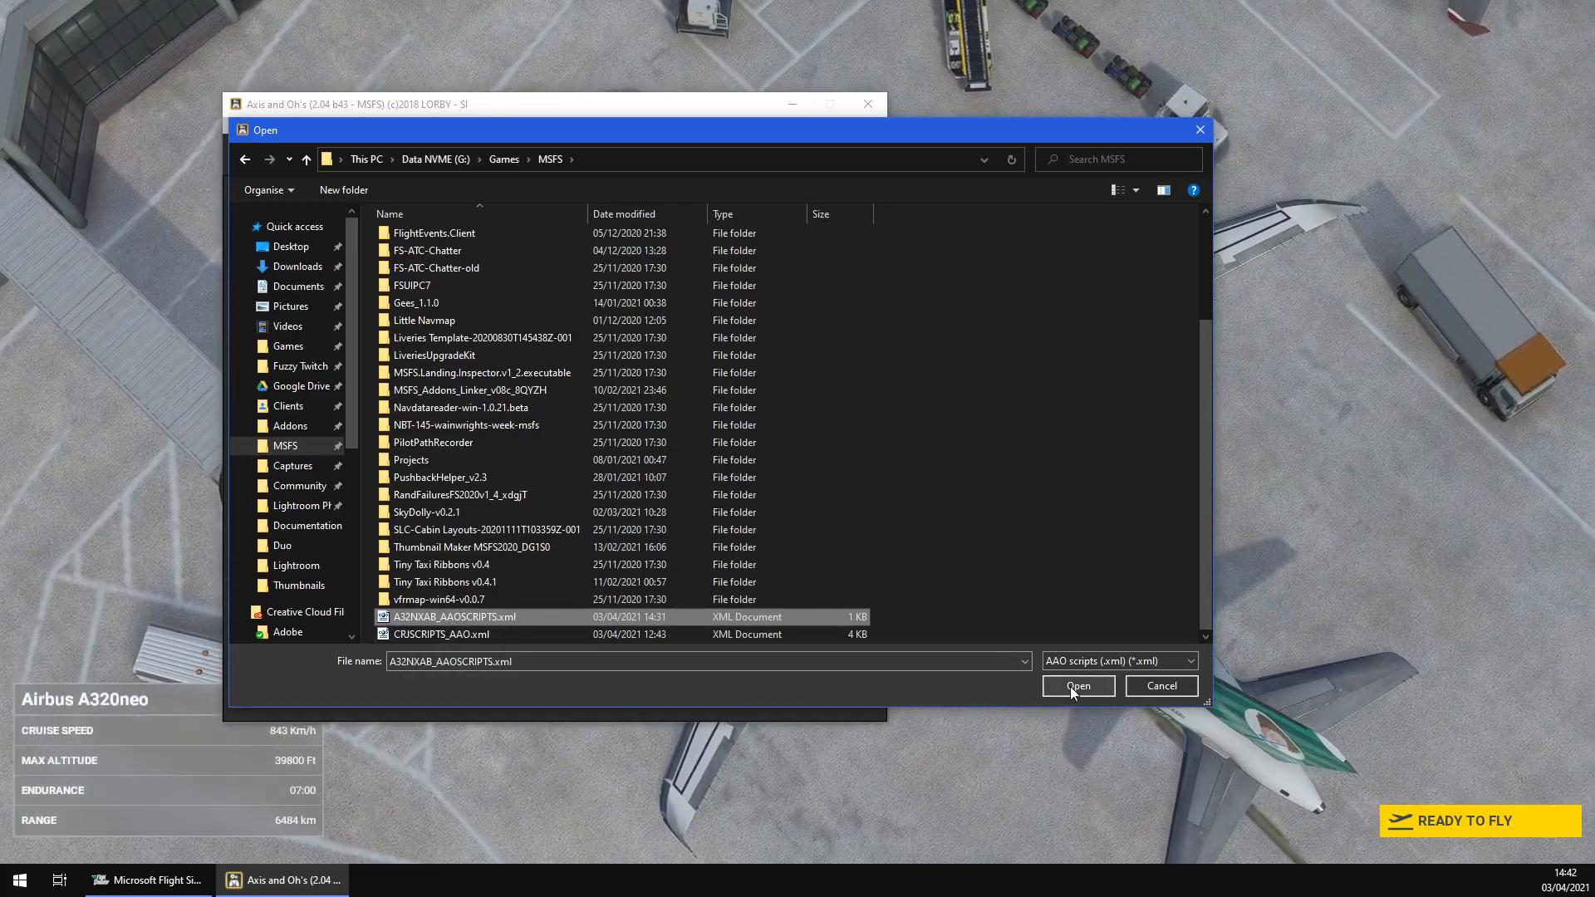
pyautogui.click(1078, 686)
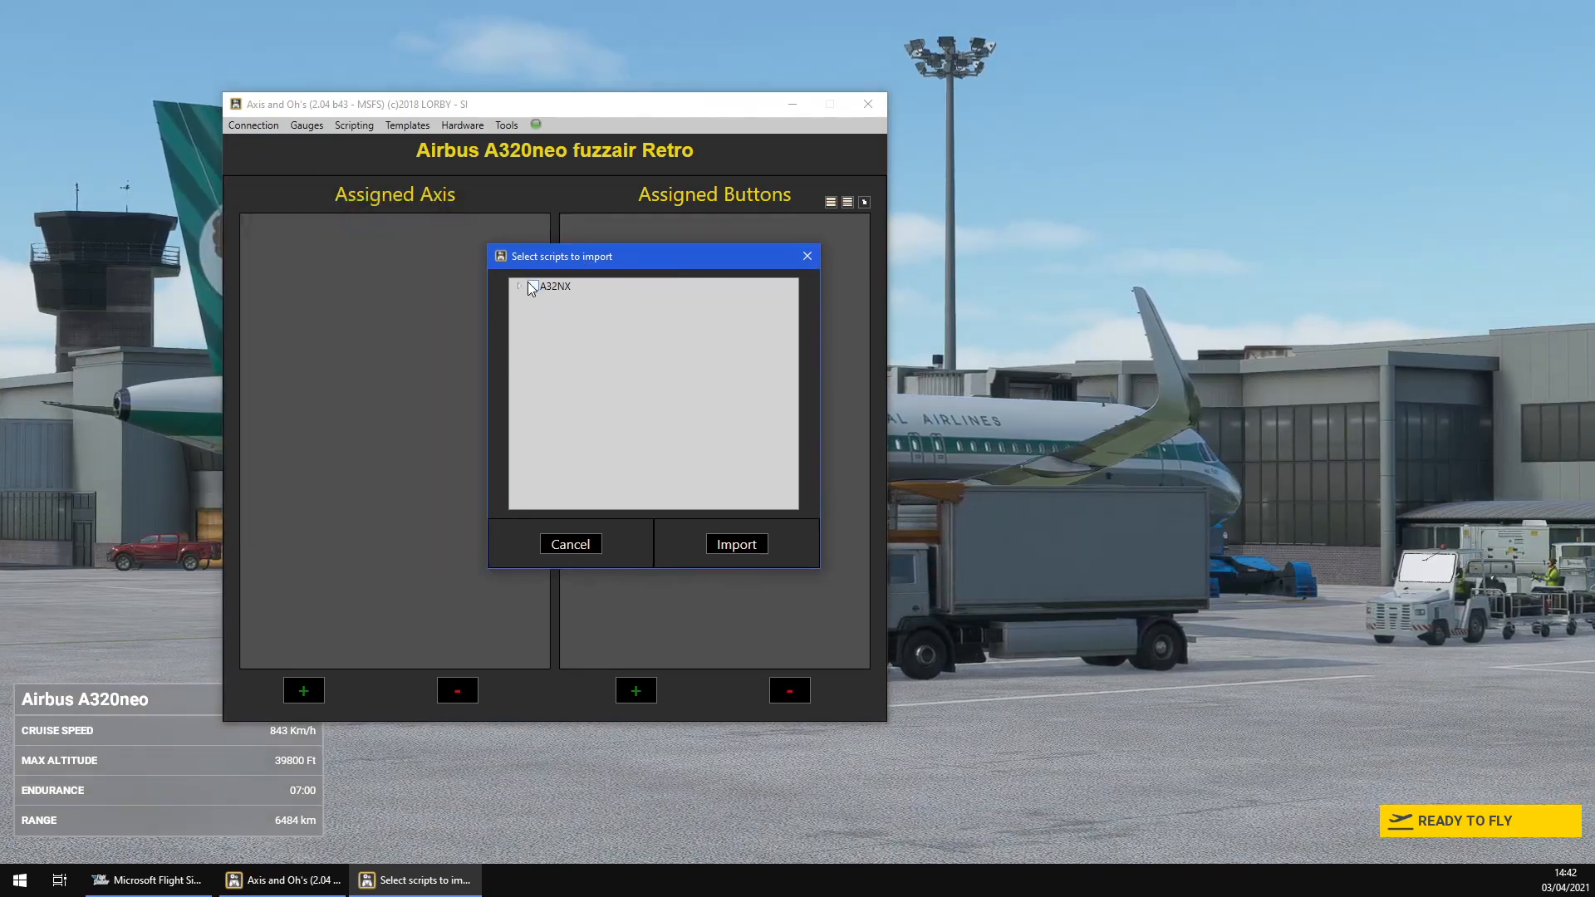
pyautogui.click(520, 286)
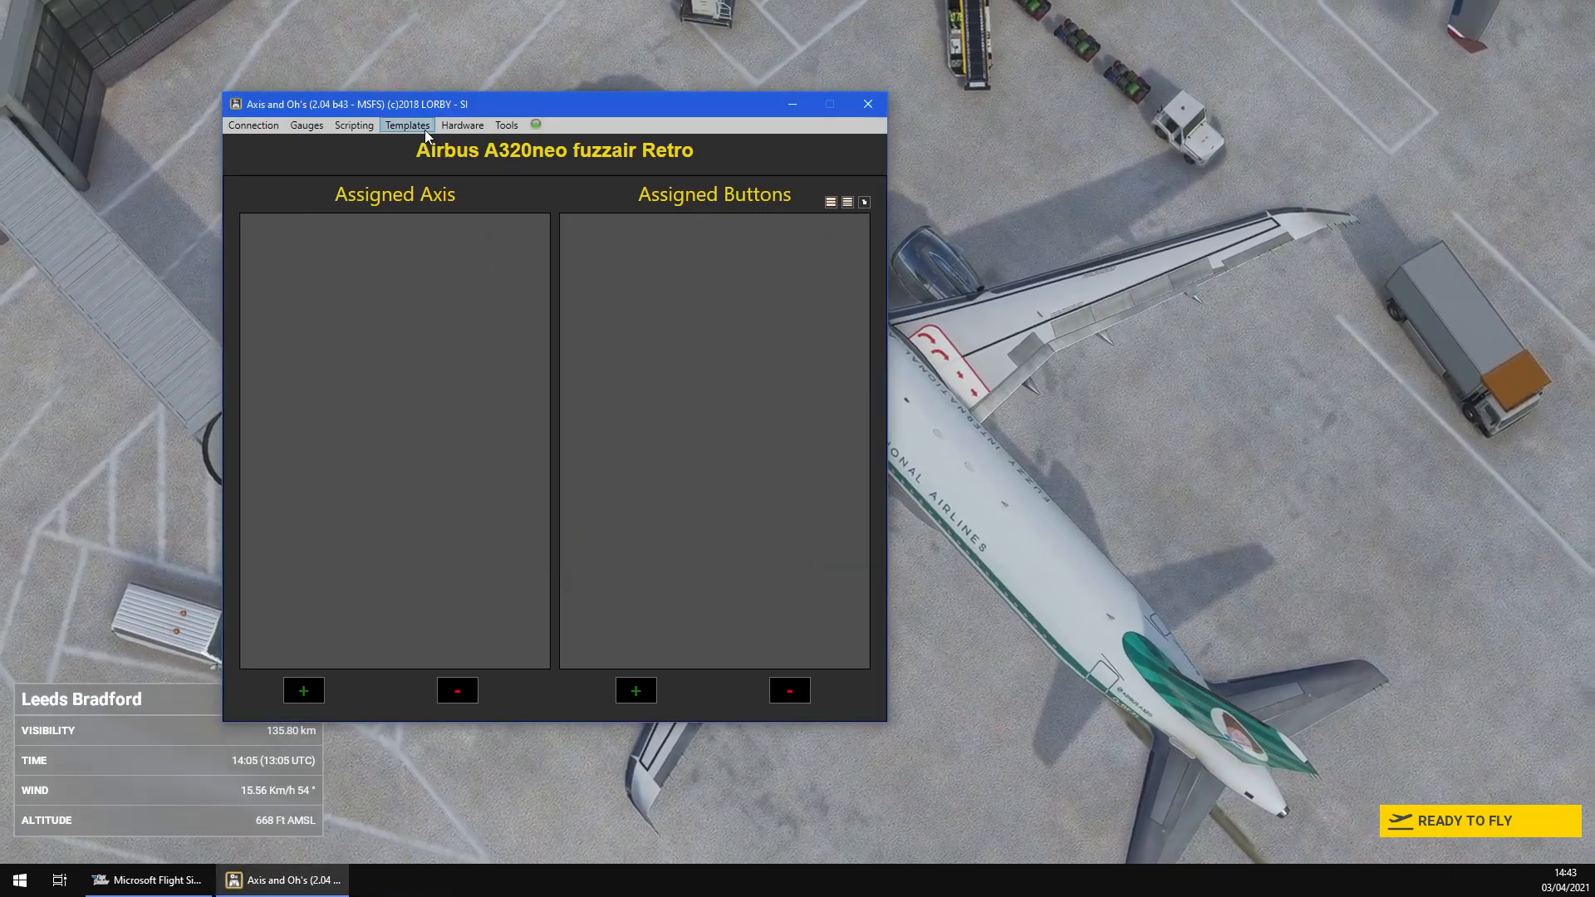
# Import the A32NX AB template from A32NX AB.tmpl and dismiss the confirmation
pyautogui.click(407, 124)
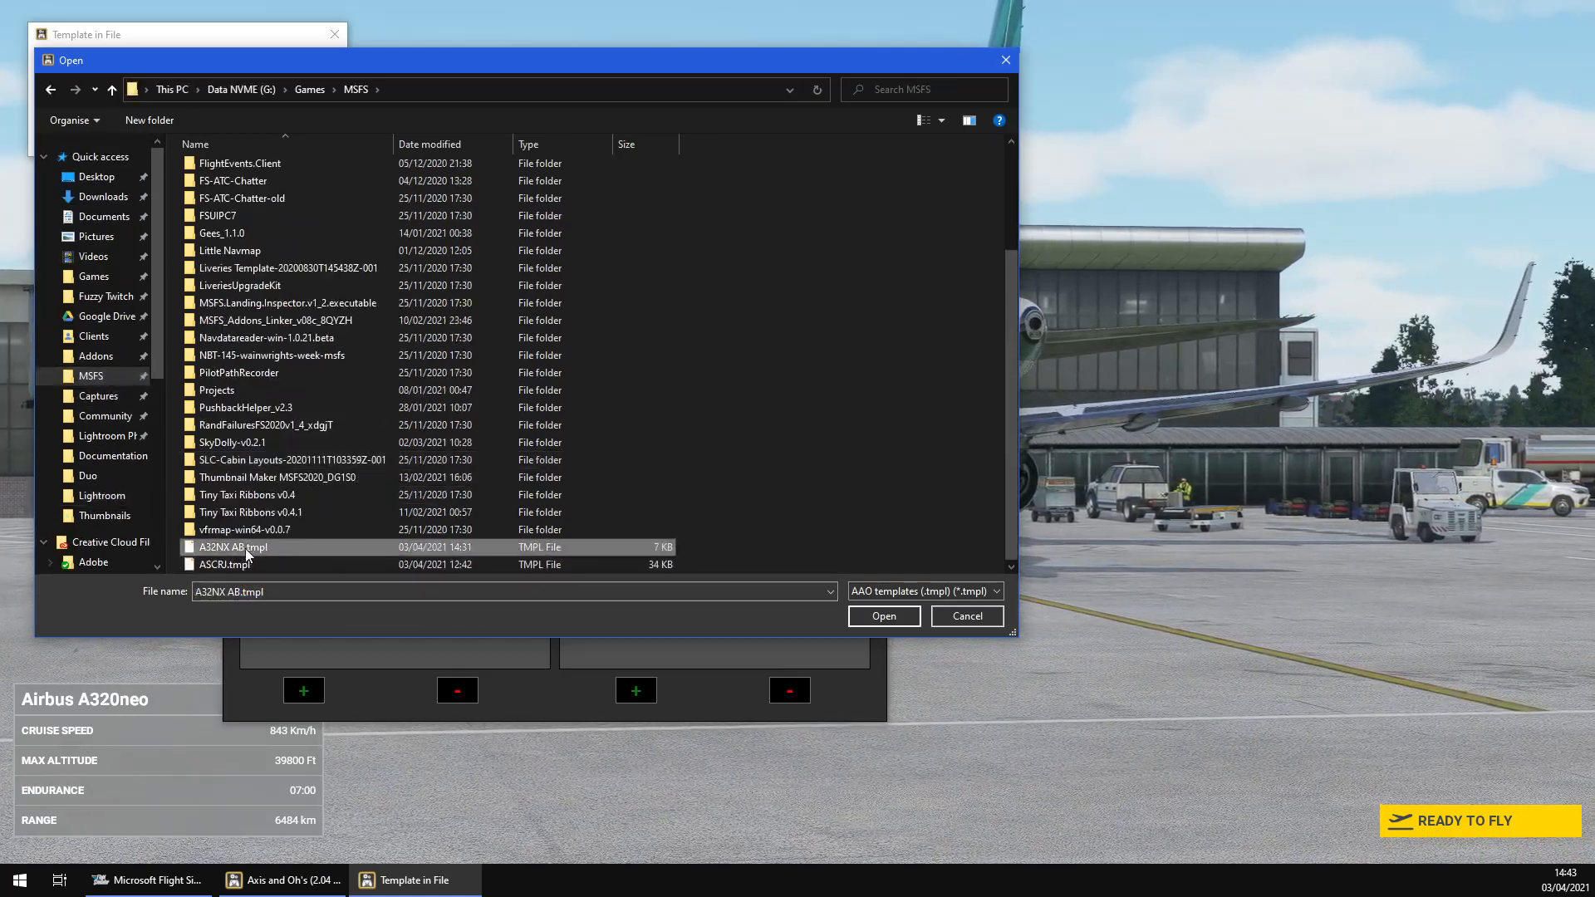
pyautogui.moveTo(259, 556)
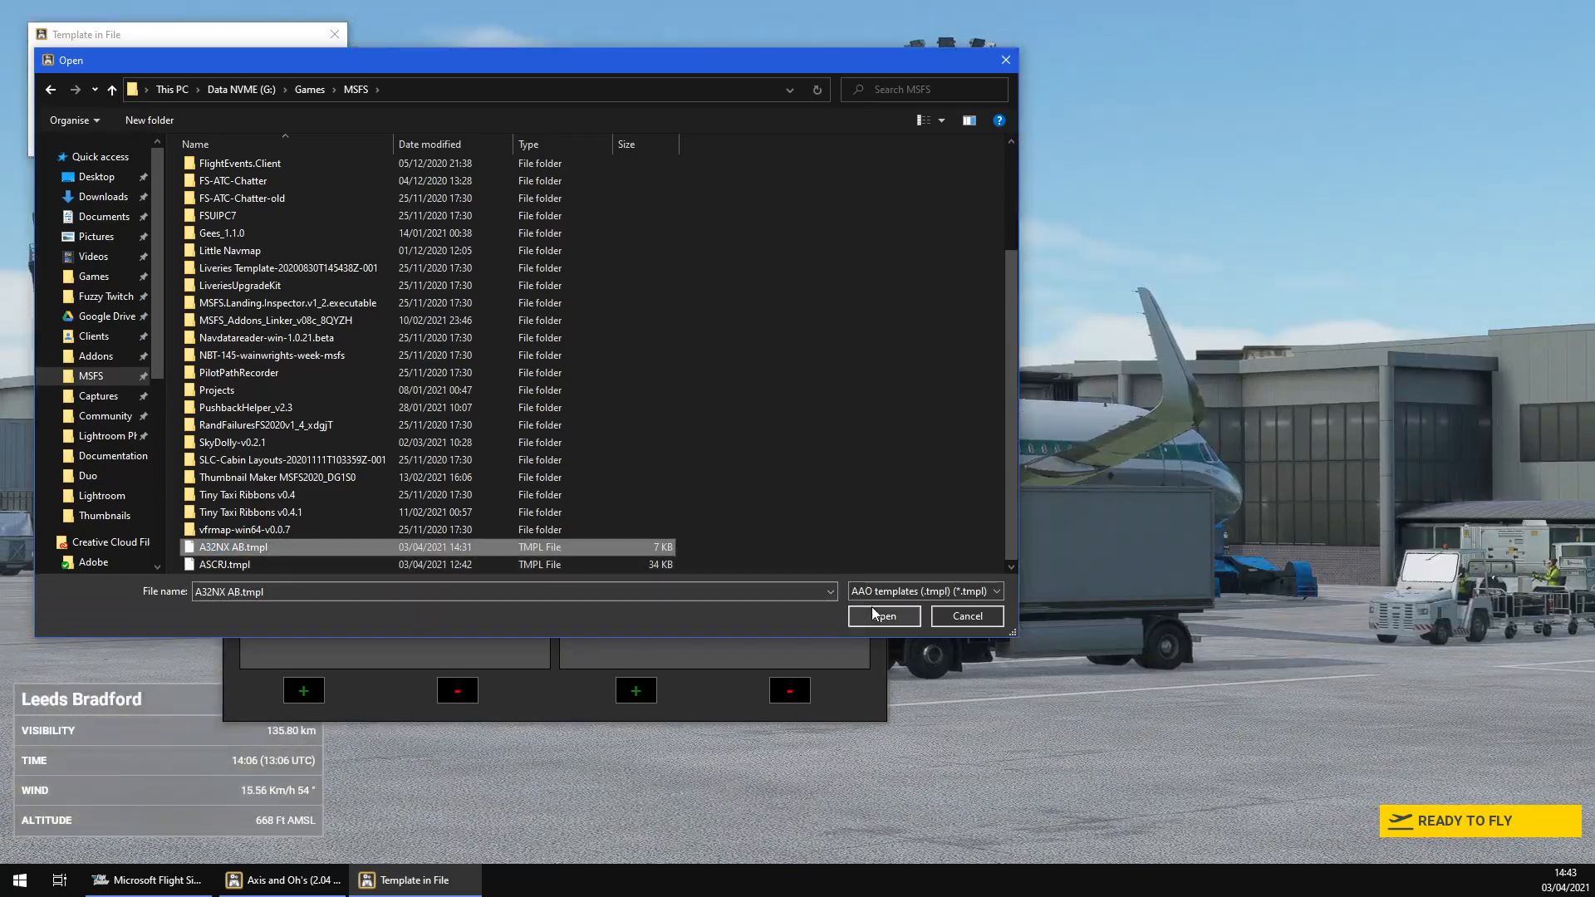
pyautogui.click(884, 615)
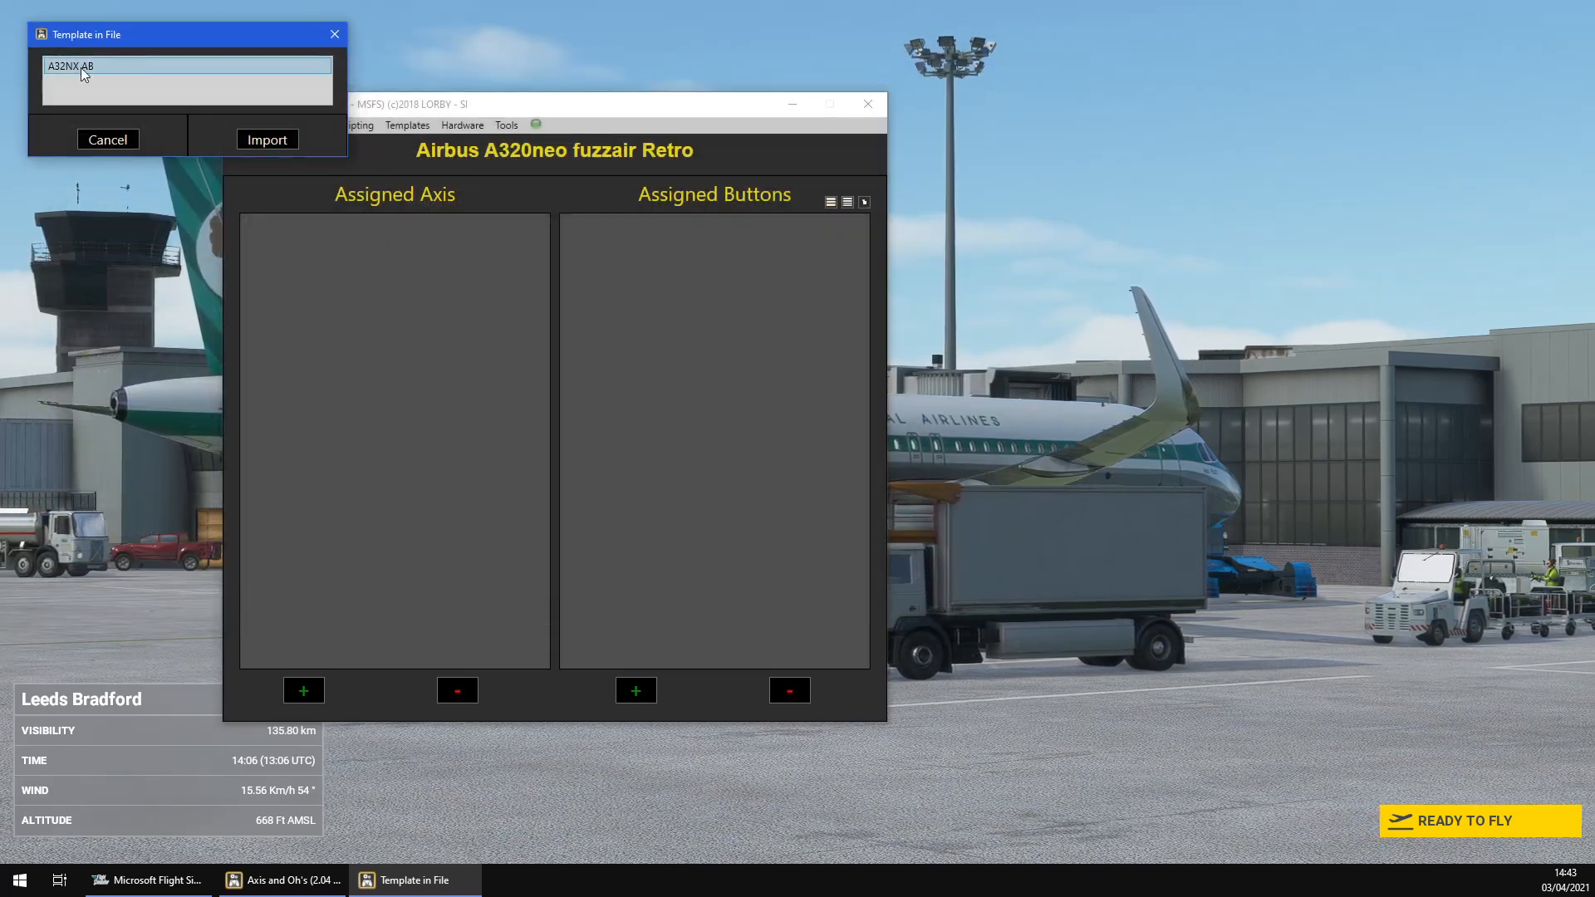
pyautogui.moveTo(183, 34); pyautogui.dragTo(671, 275)
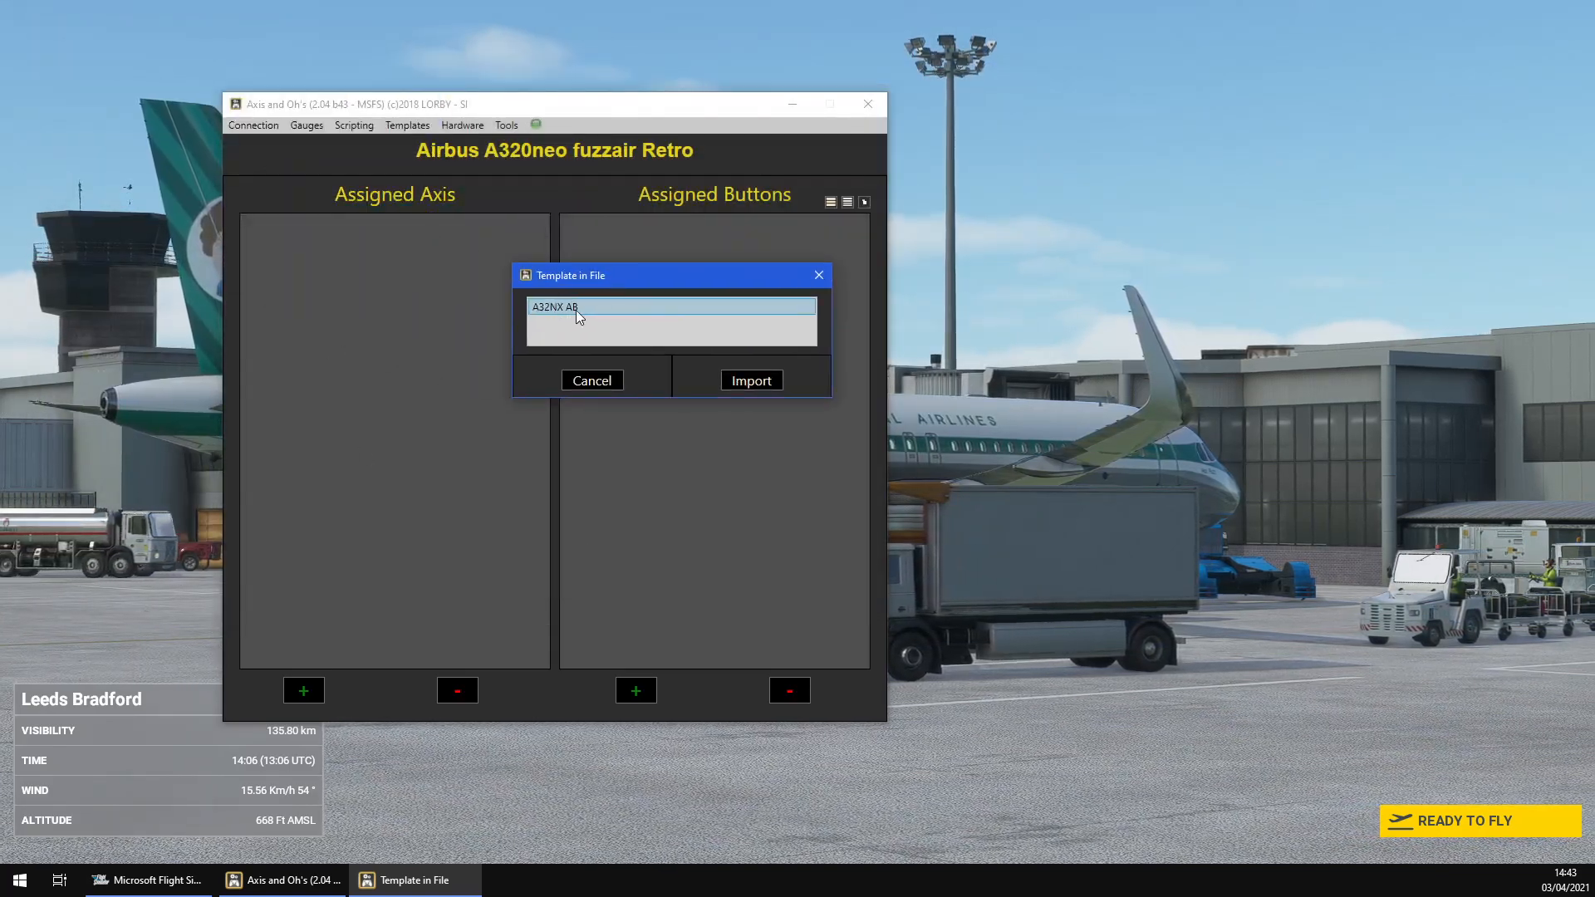
pyautogui.click(751, 380)
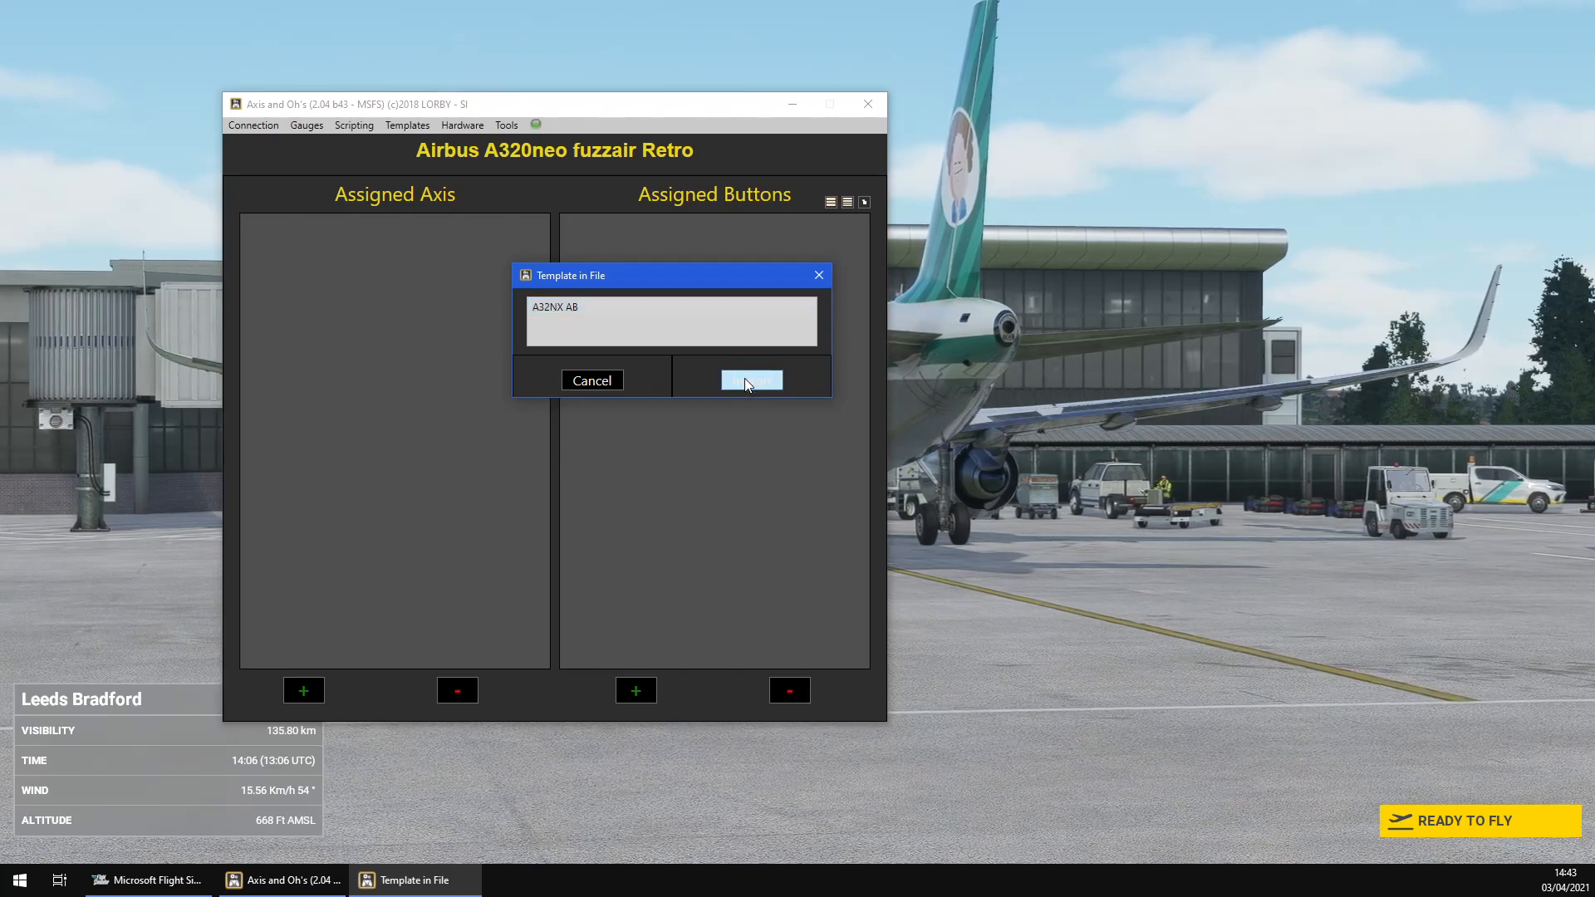
pyautogui.click(751, 380)
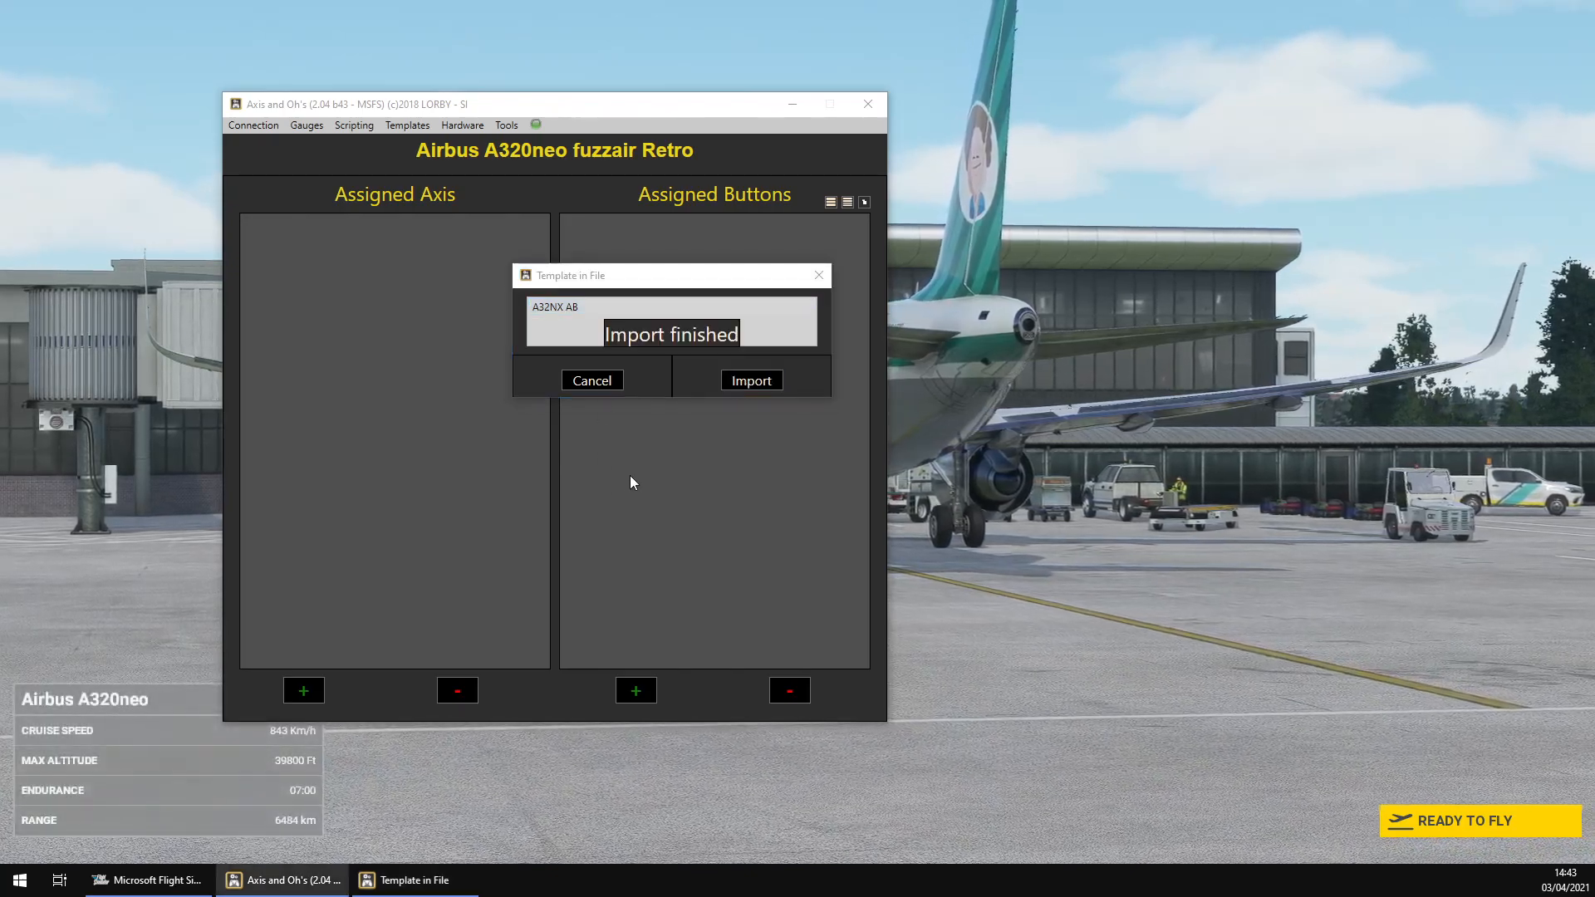
pyautogui.click(751, 380)
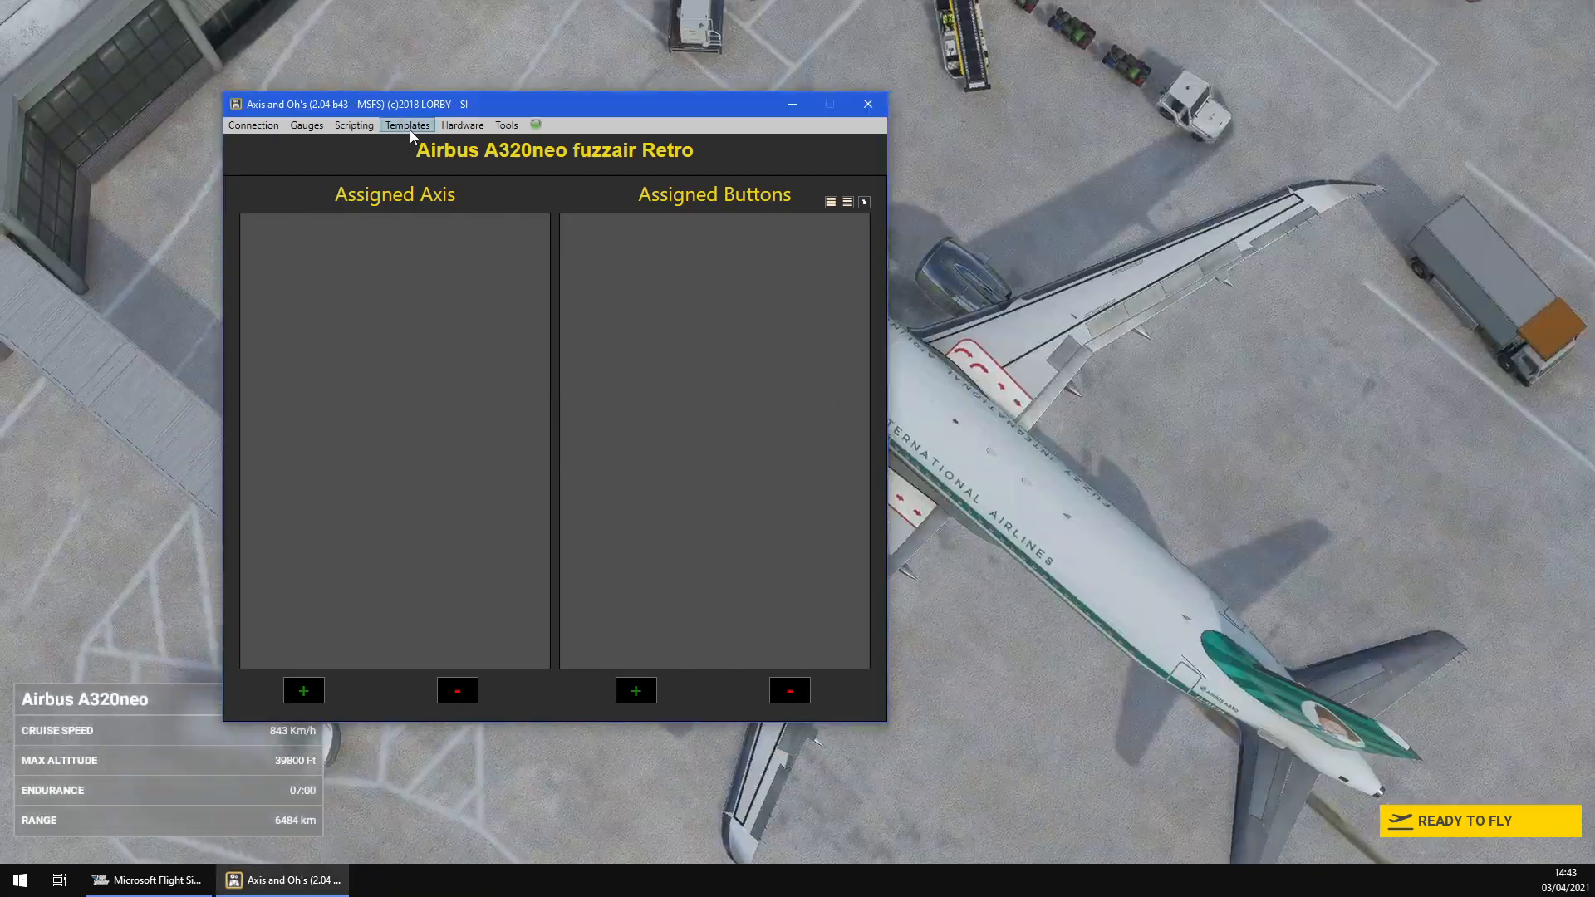
# Apply the A32NX AB template, replacing the current aircraft configuration
pyautogui.click(407, 124)
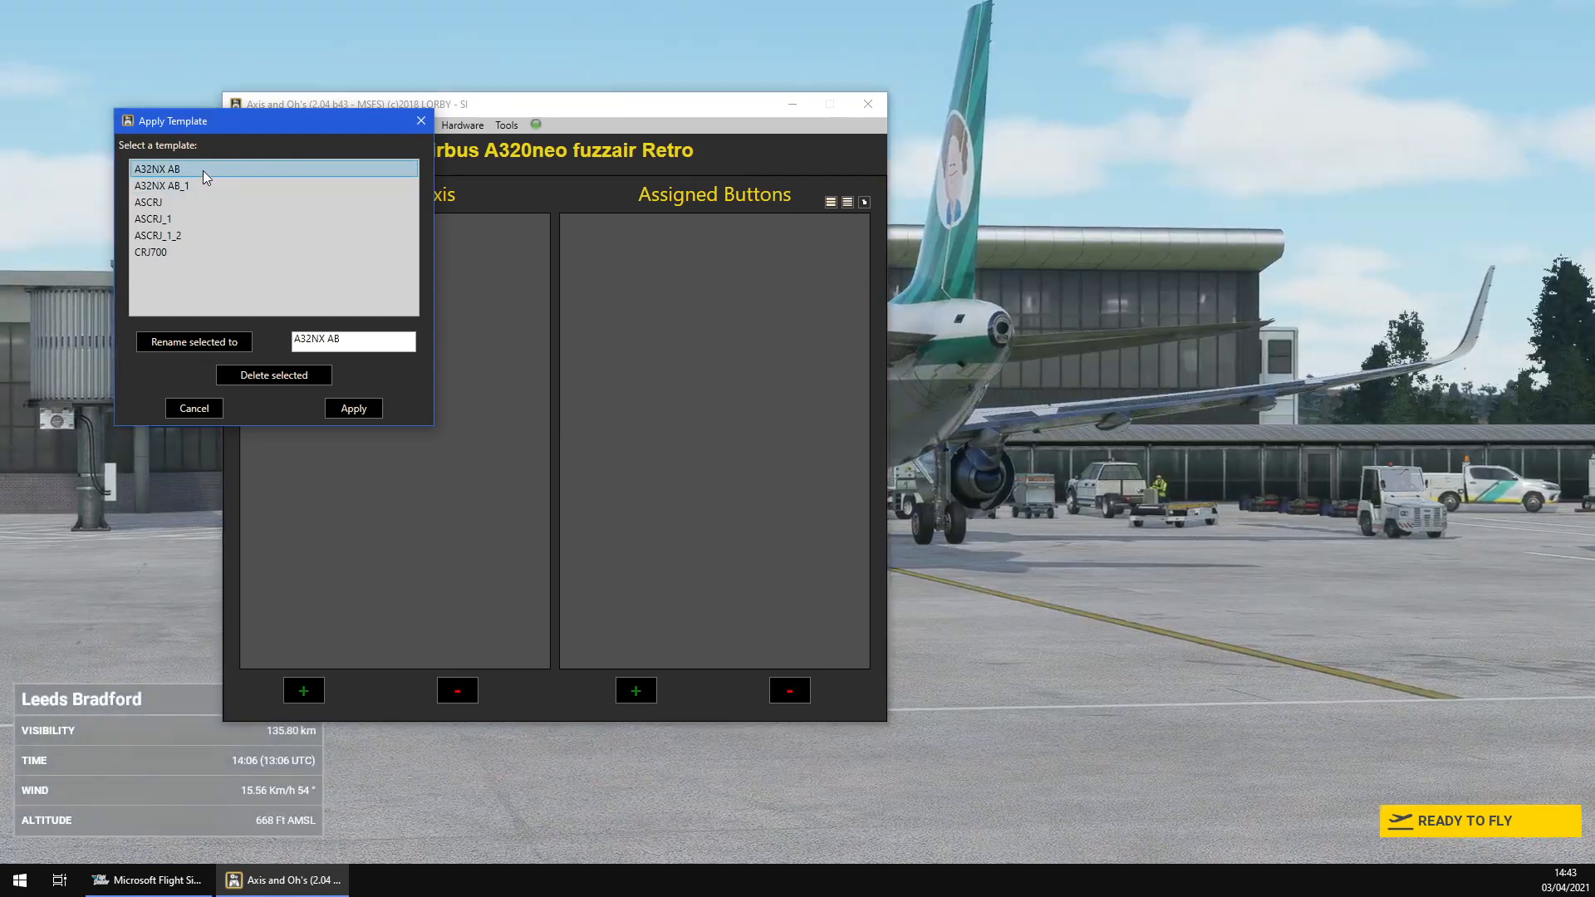
pyautogui.click(353, 408)
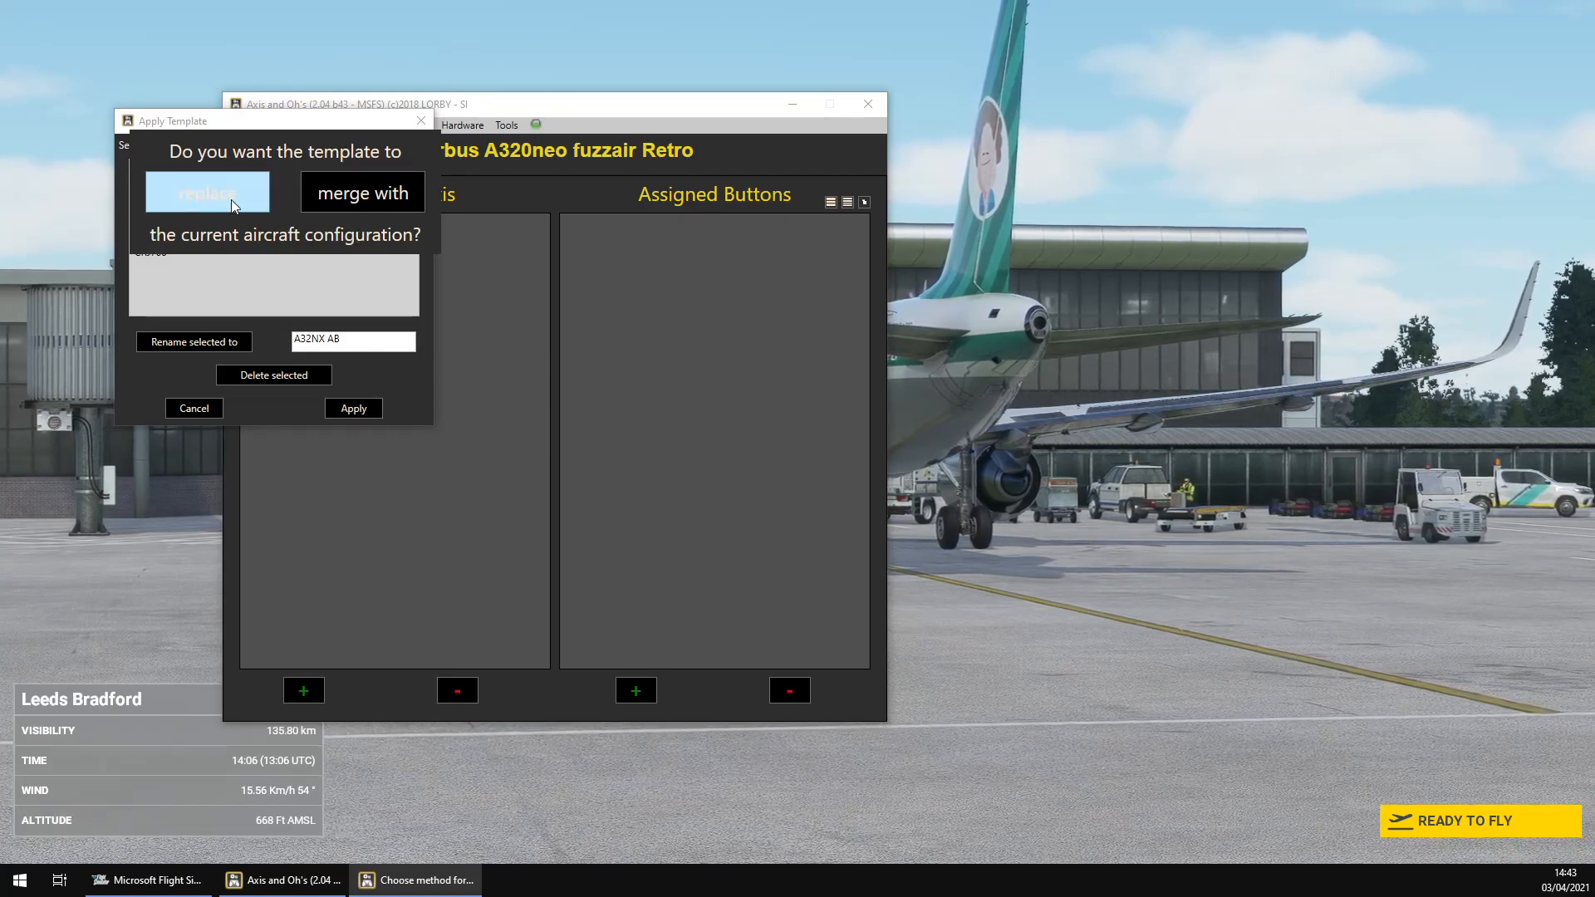
pyautogui.click(207, 192)
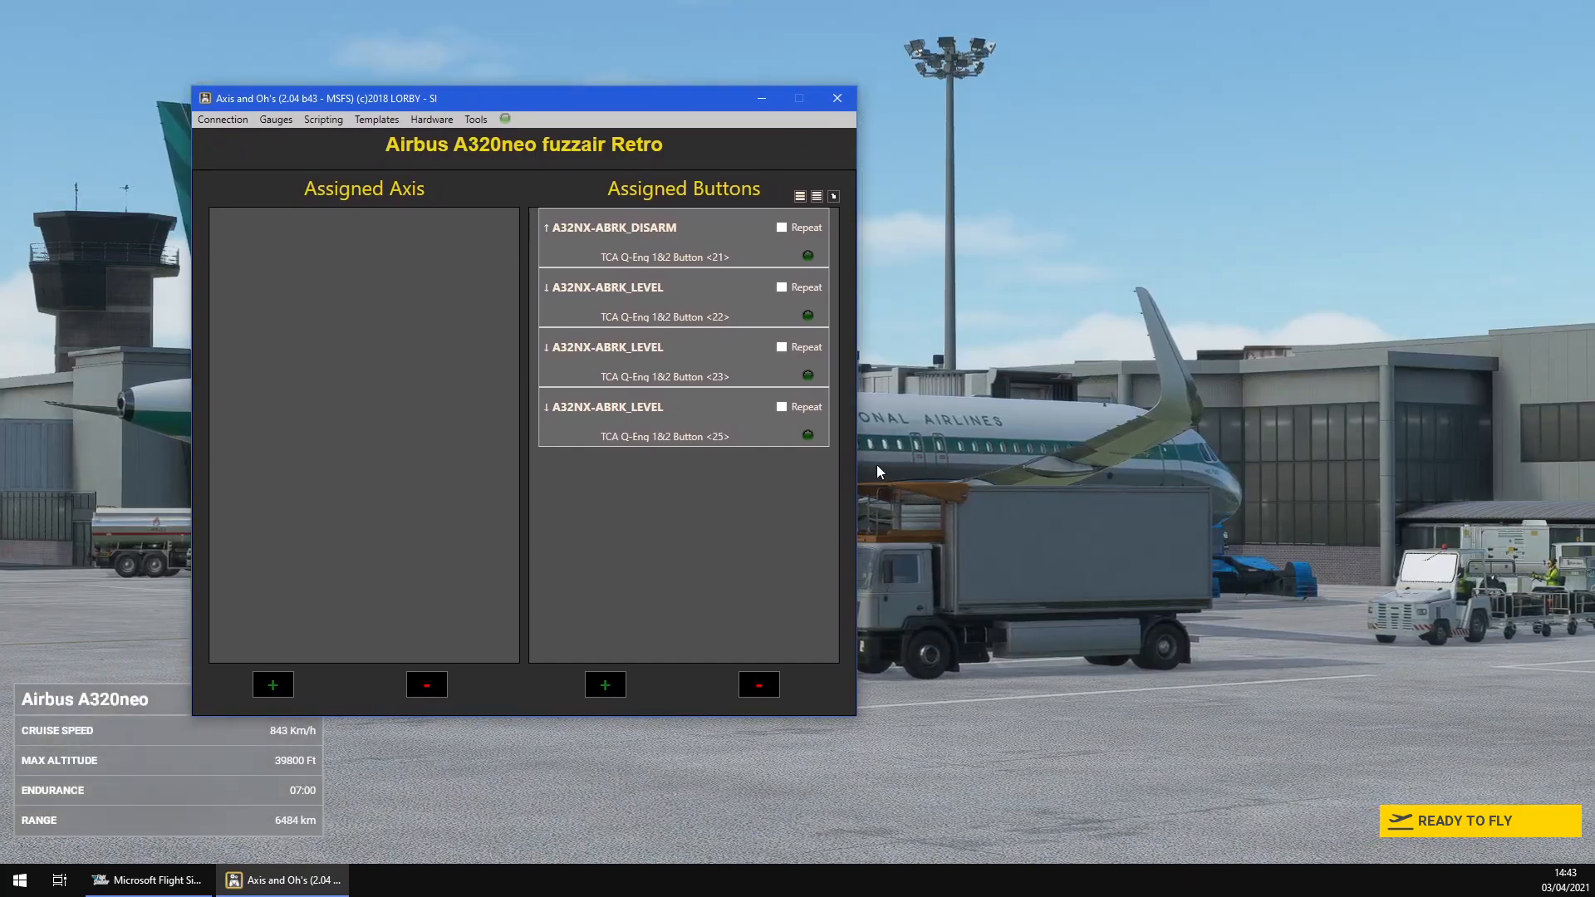
pyautogui.moveTo(607, 175)
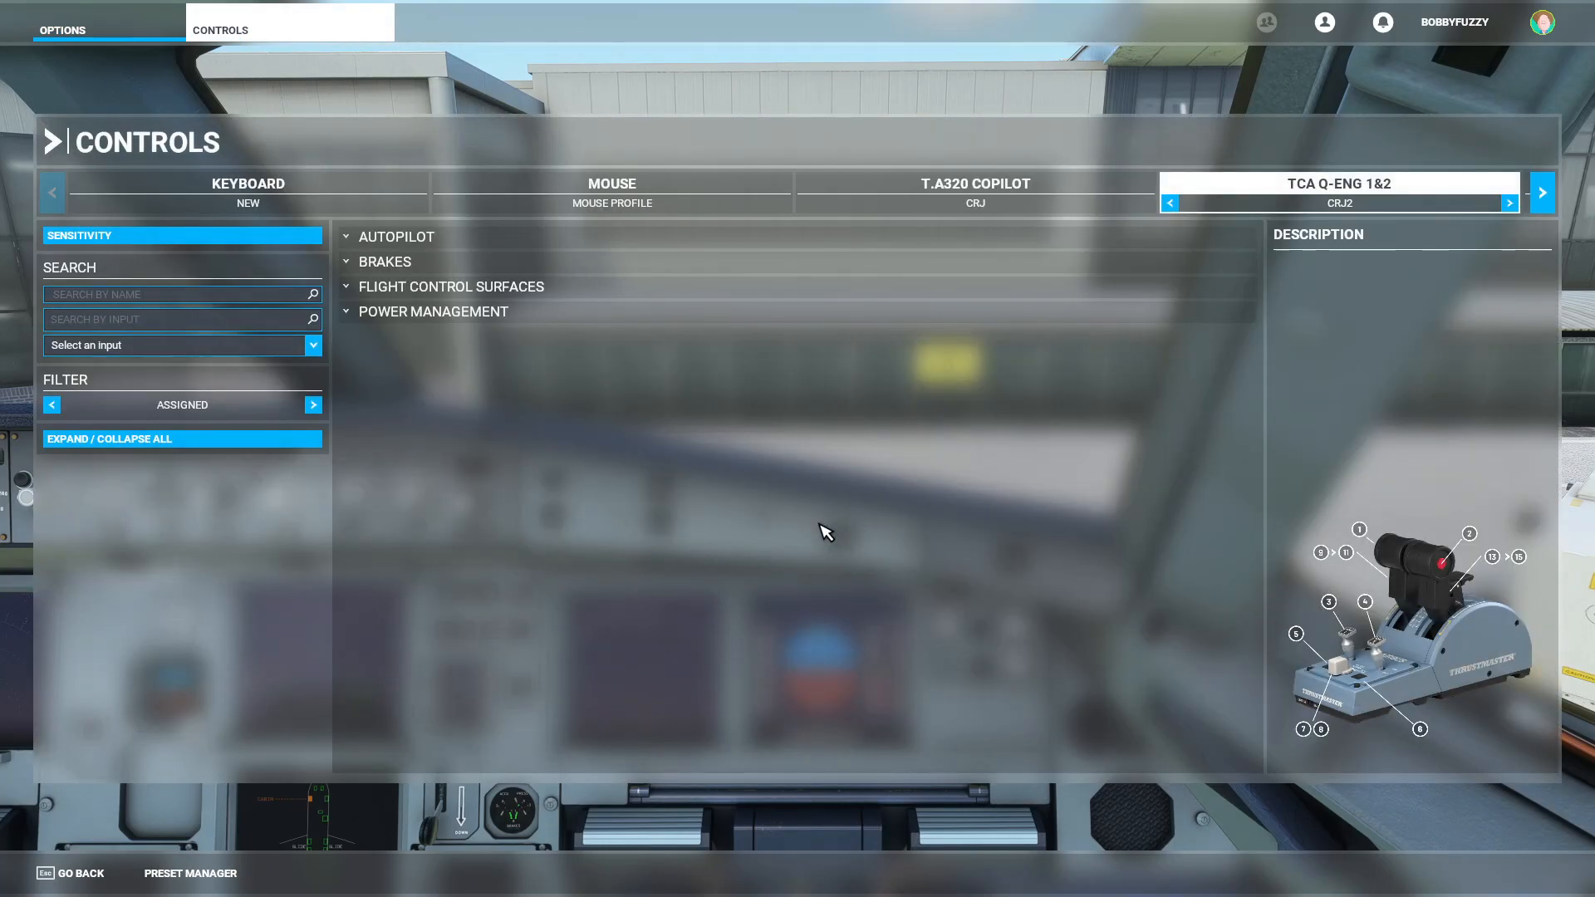
pyautogui.moveTo(189, 345)
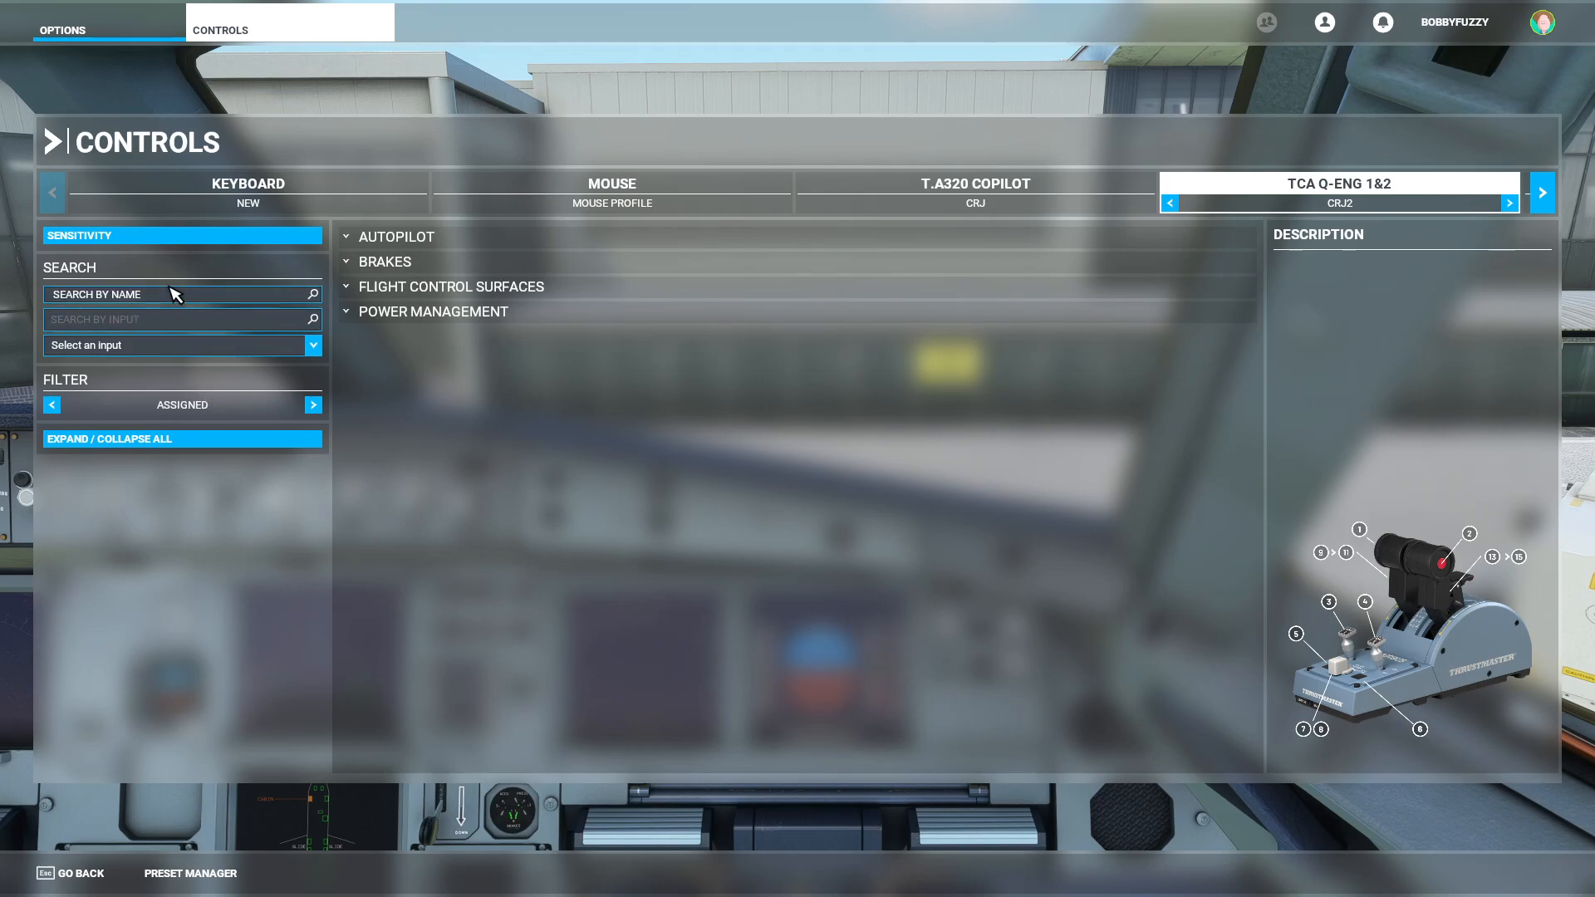
# Expand all TCA Q-ENG 1&2 assigned controls and search by the autobrake rotary input
pyautogui.click(167, 320)
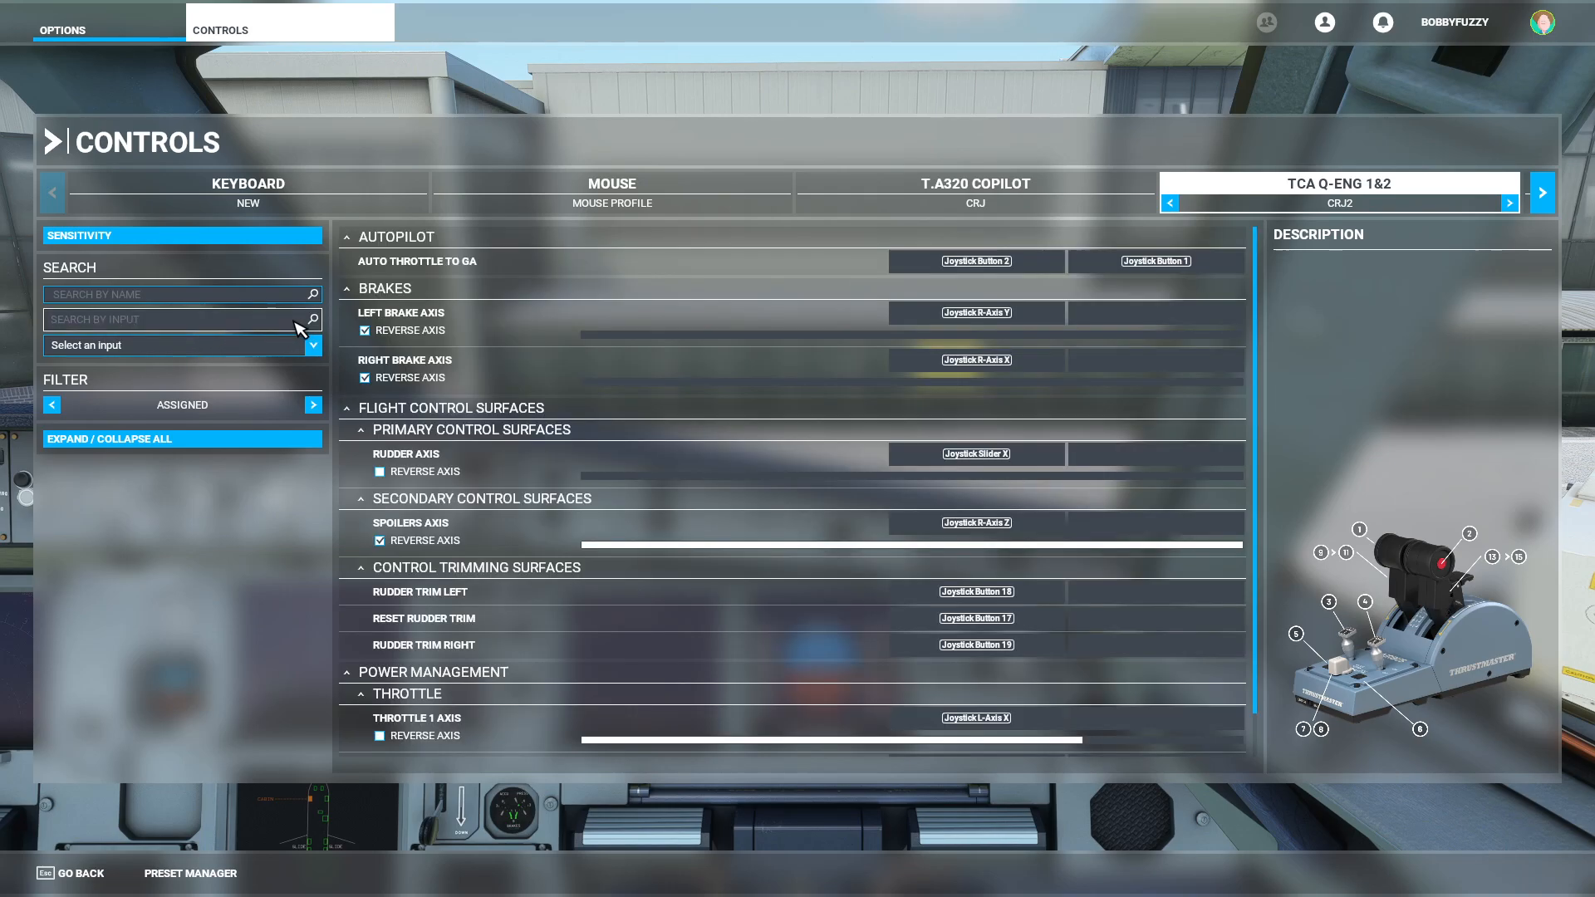
pyautogui.moveTo(174, 325)
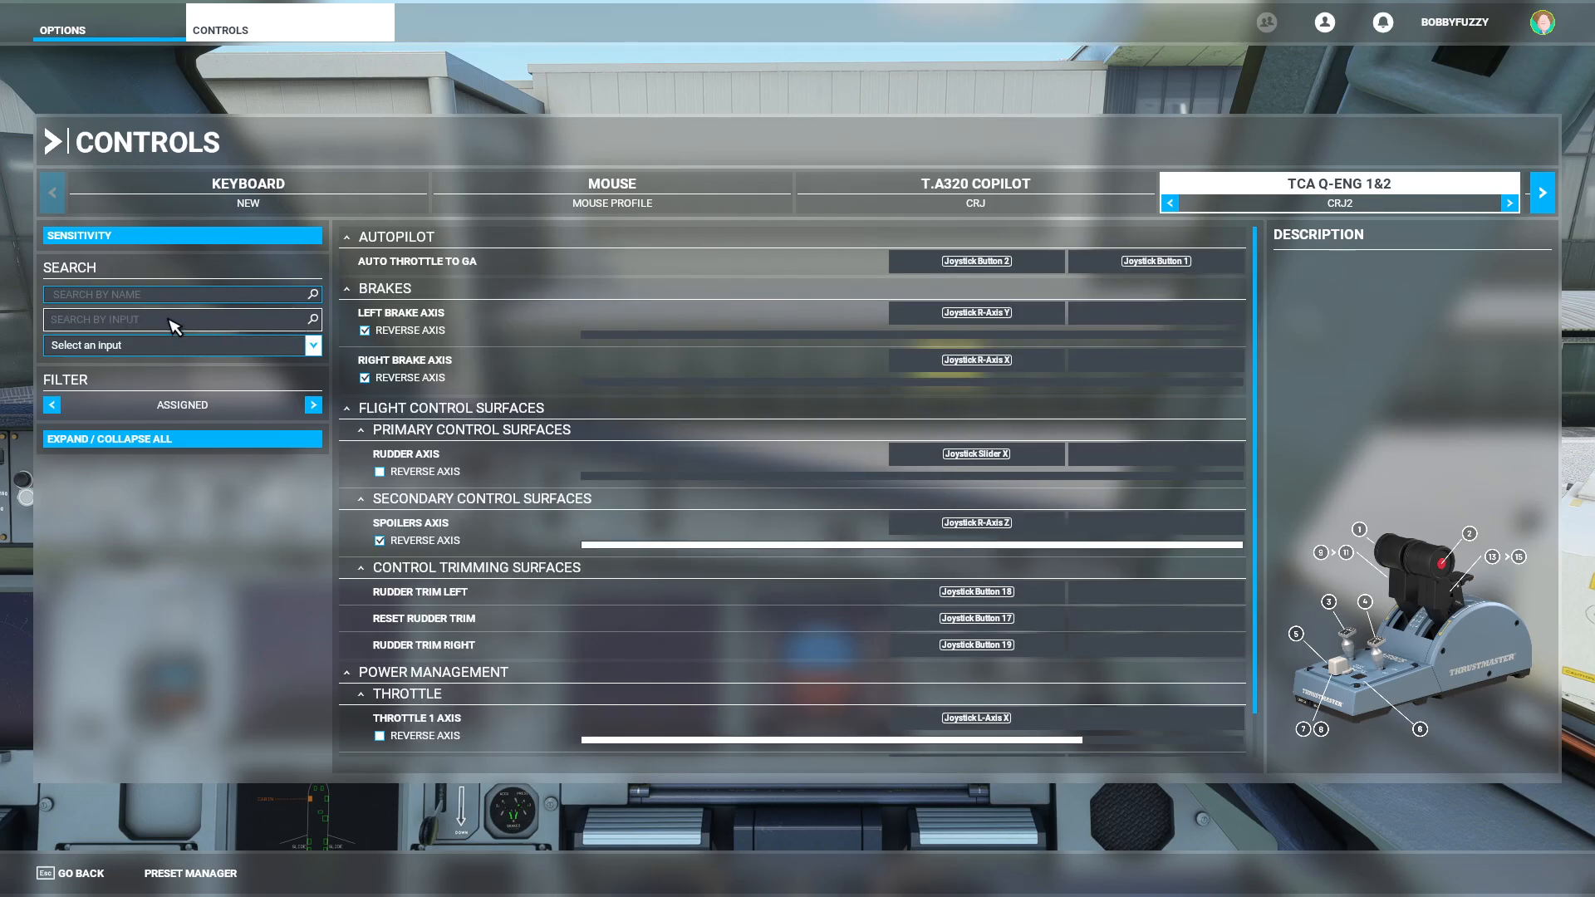
pyautogui.click(174, 319)
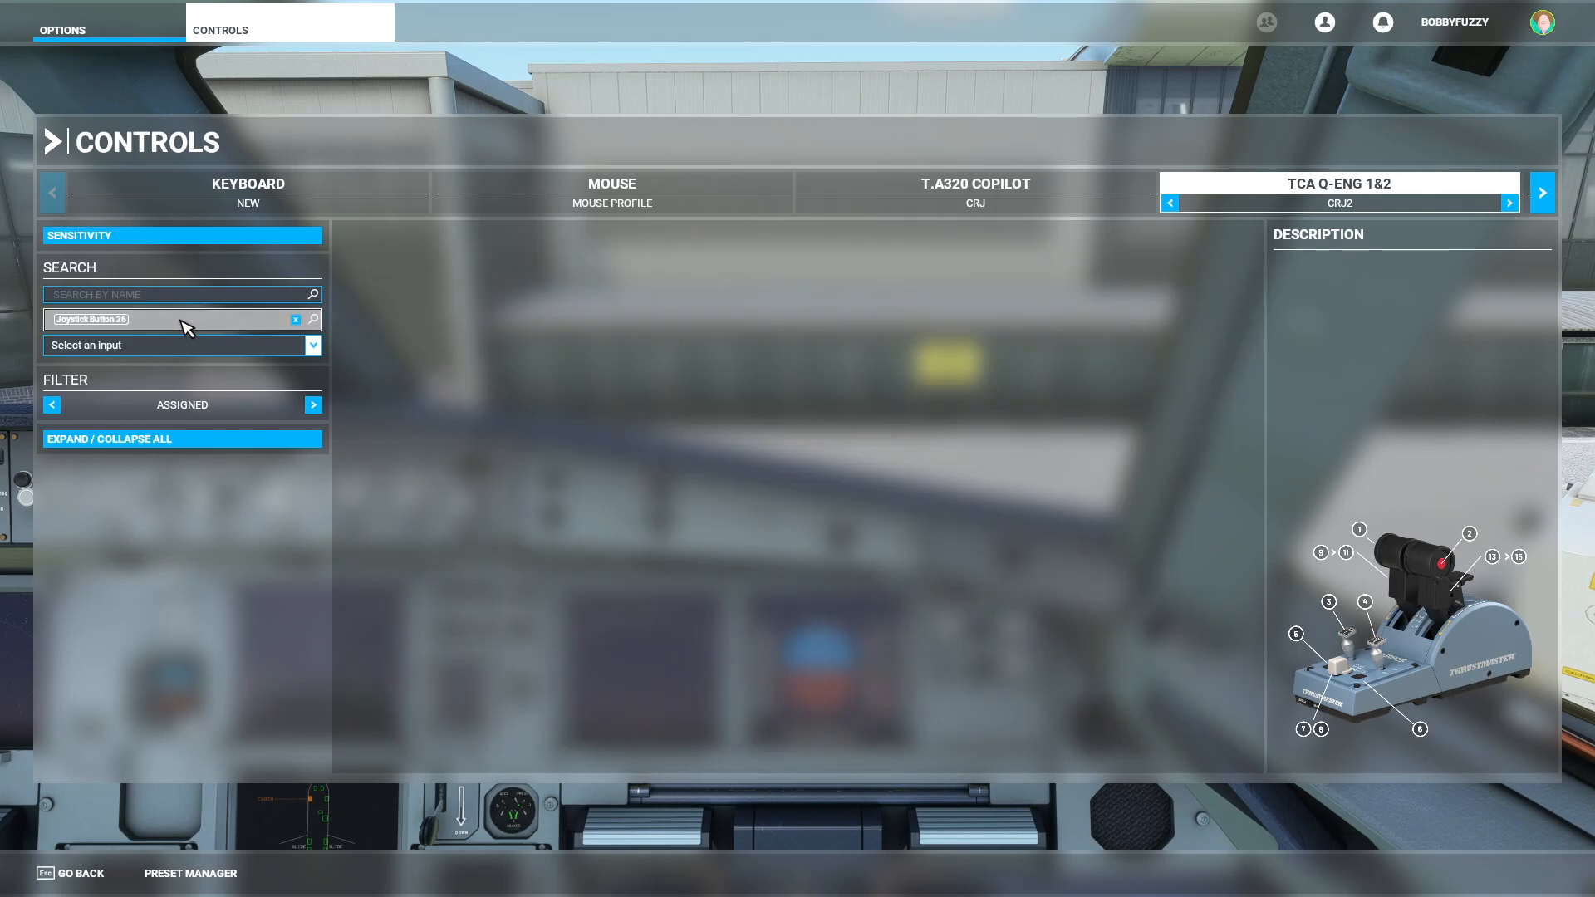
pyautogui.click(295, 320)
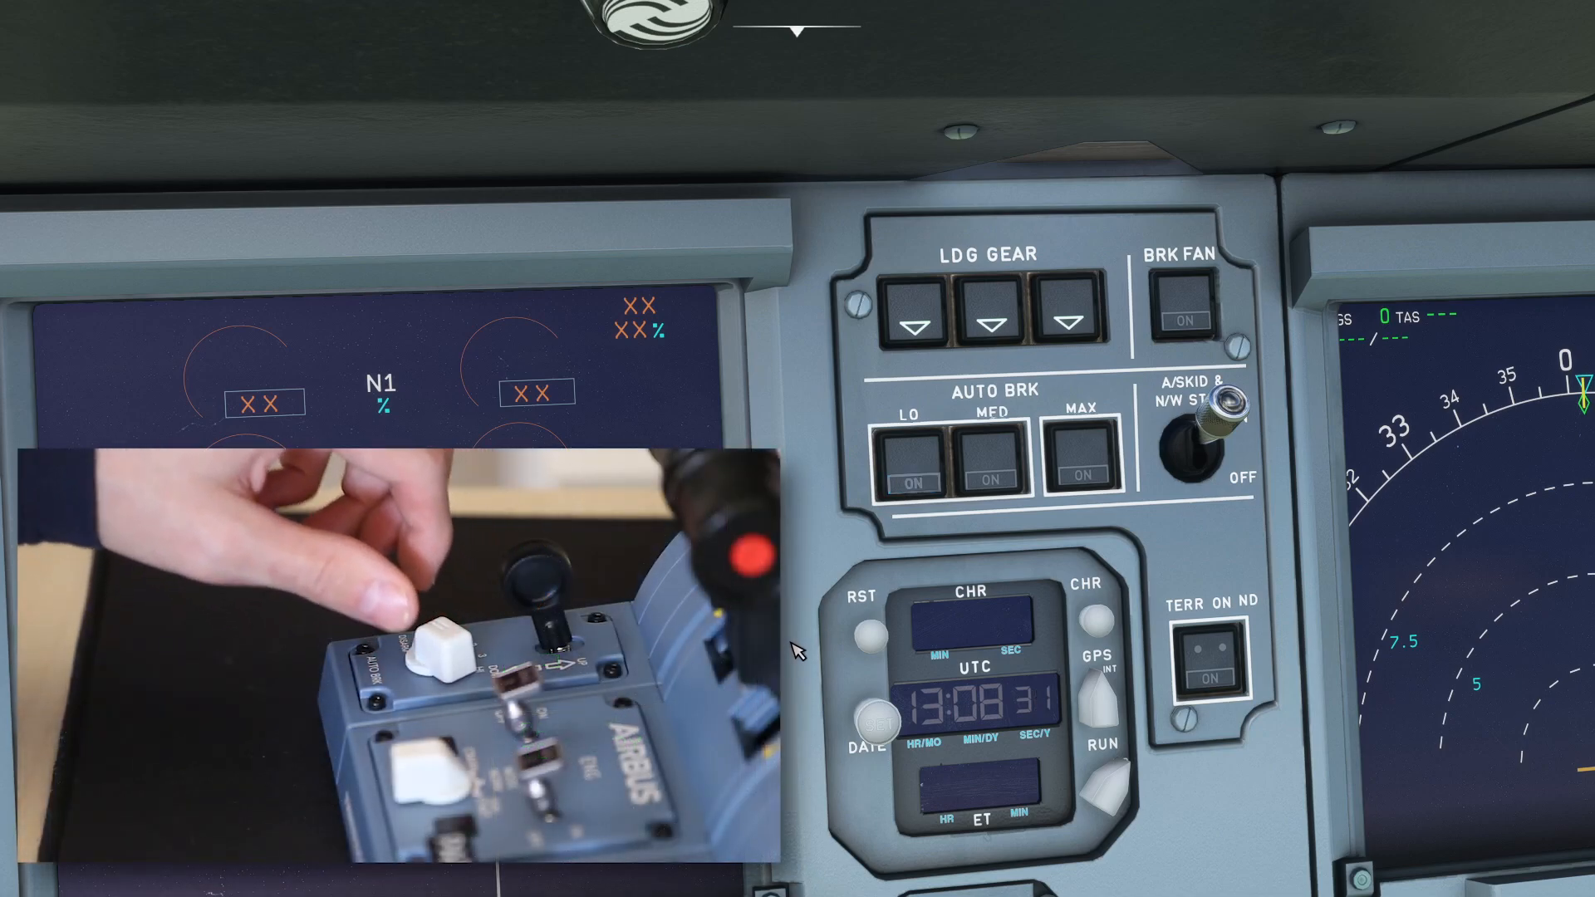
# Exit the Controls menu and return to the cockpit's AUTO BRK panel
pyautogui.click(912, 479)
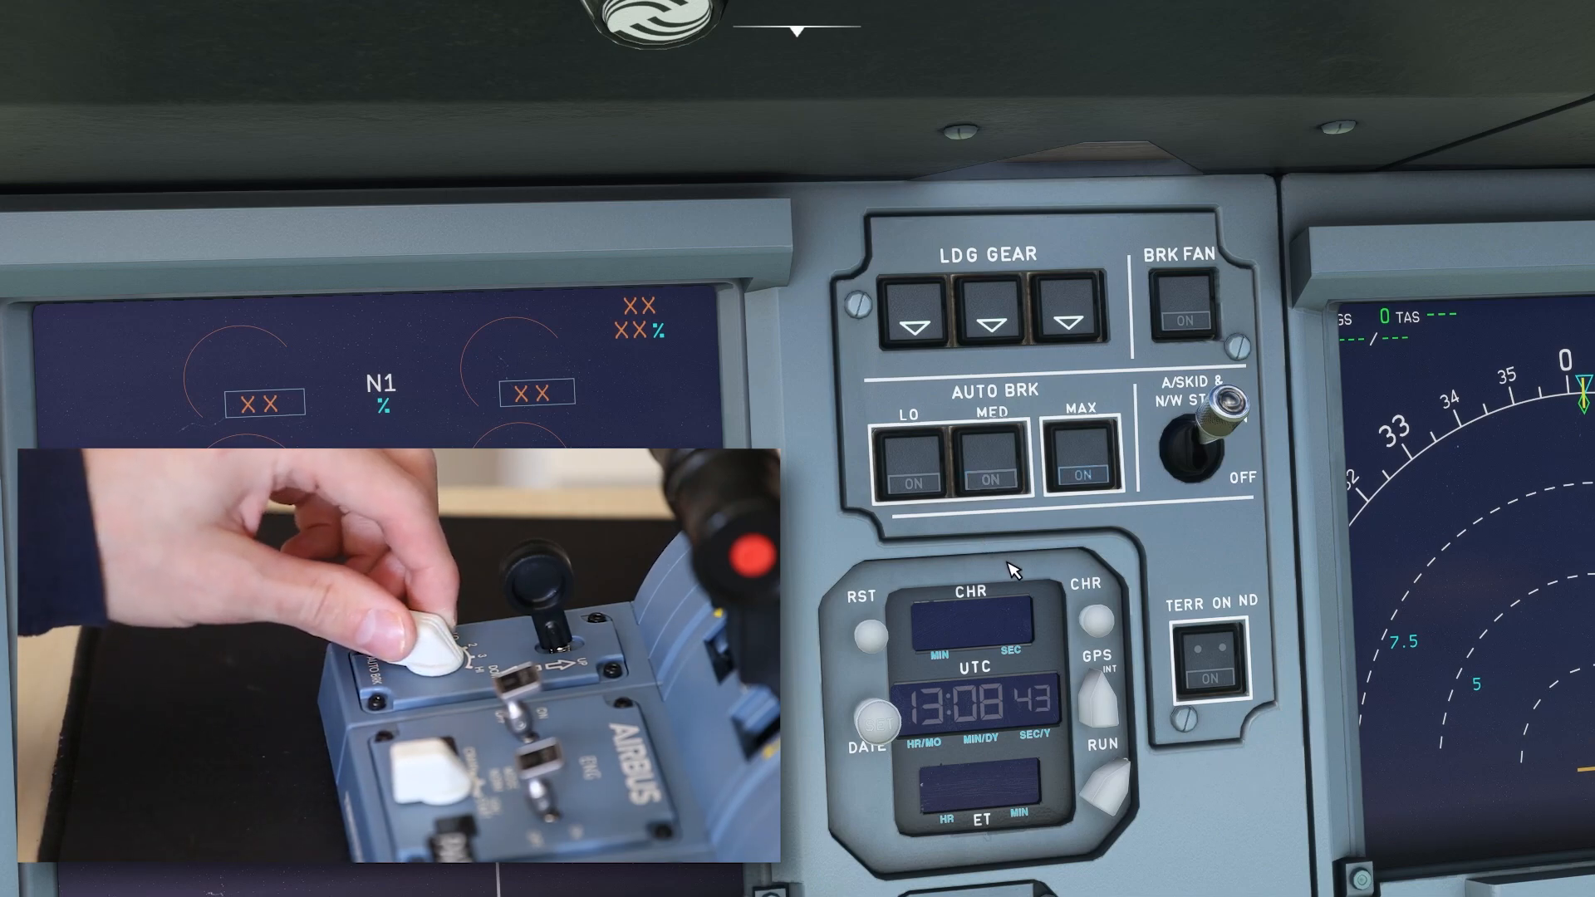
pyautogui.click(1081, 457)
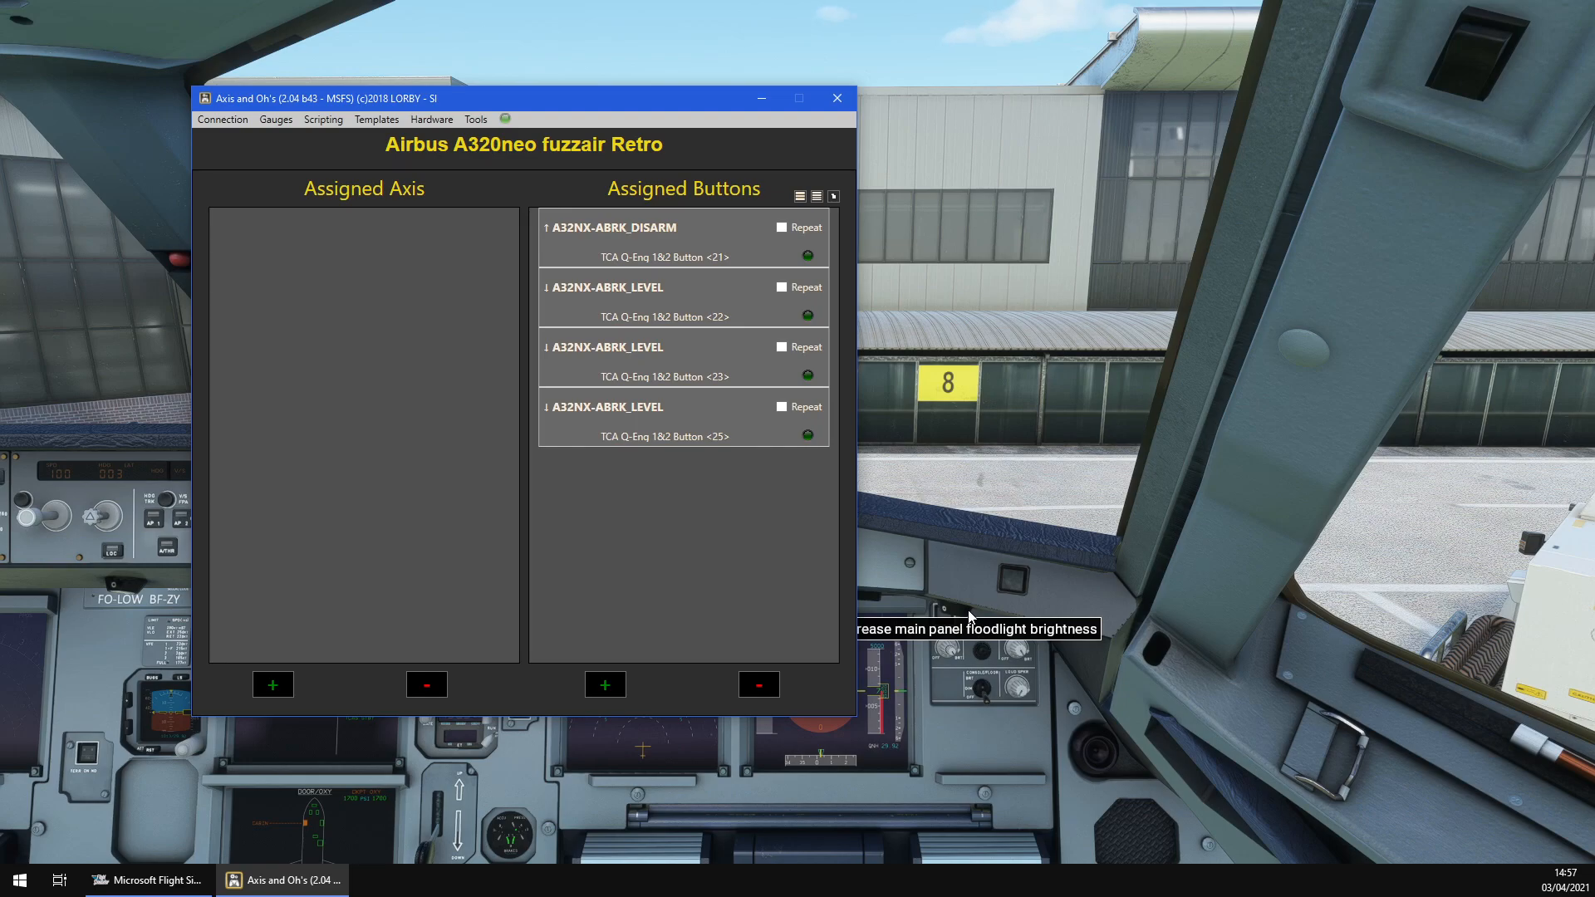
# Drag the Axis and Ohs window into place over the cockpit
pyautogui.moveTo(521, 98); pyautogui.dragTo(507, 114)
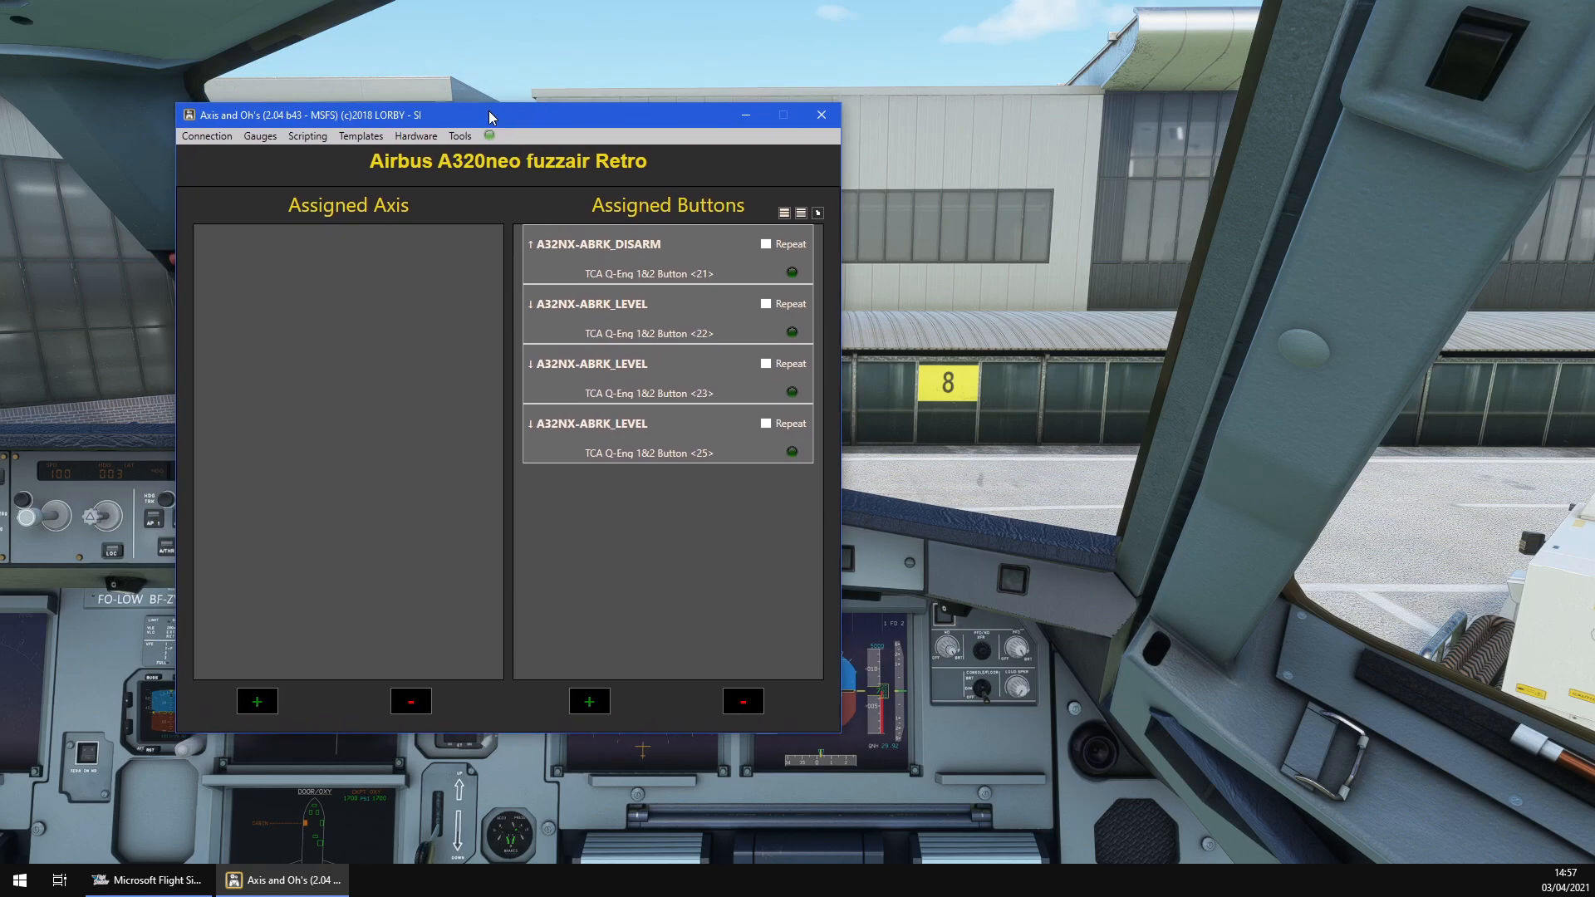